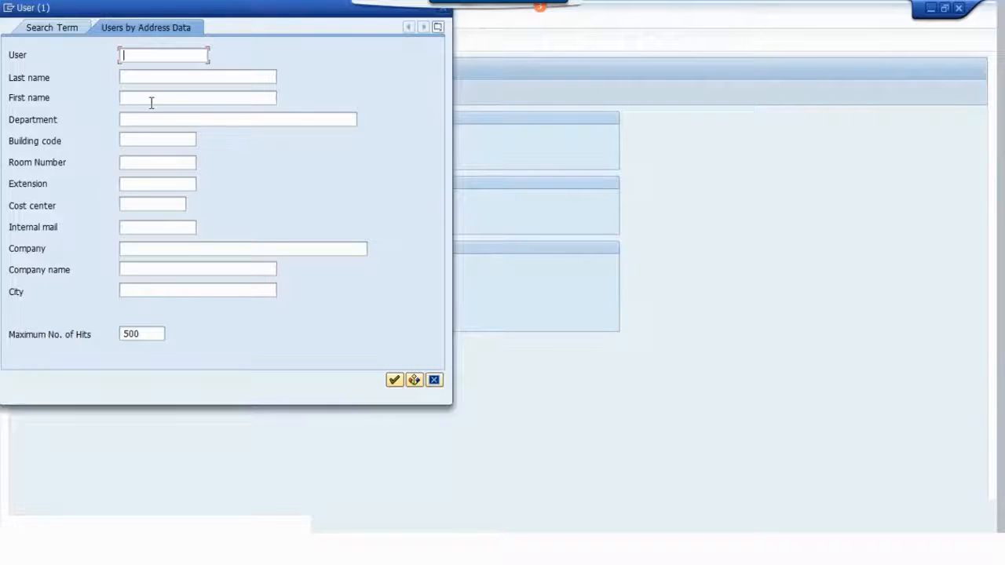
Step: Search users by last name 'ka' and take the first matching active user's ID
text(kar)
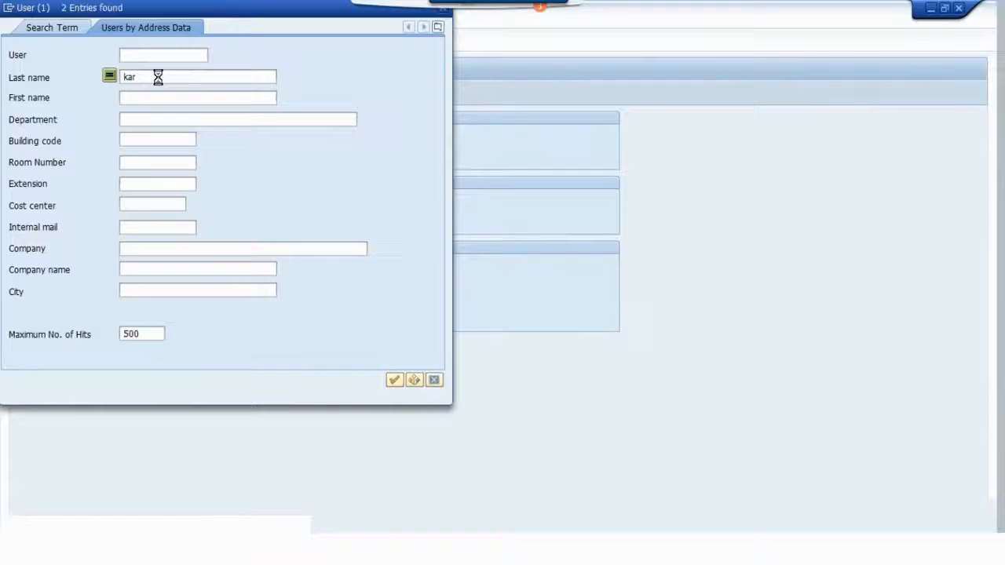
click(394, 379)
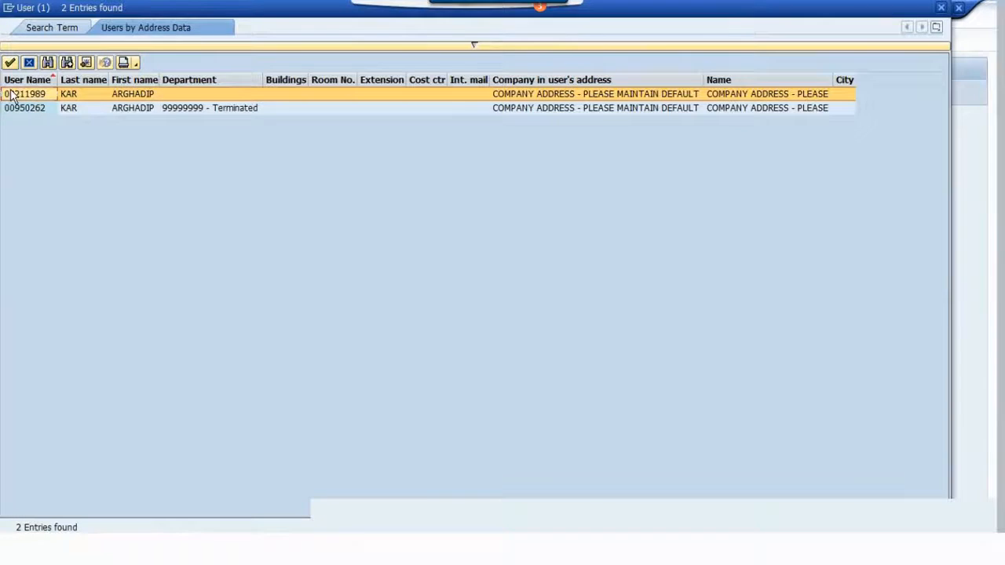
double_click(23, 94)
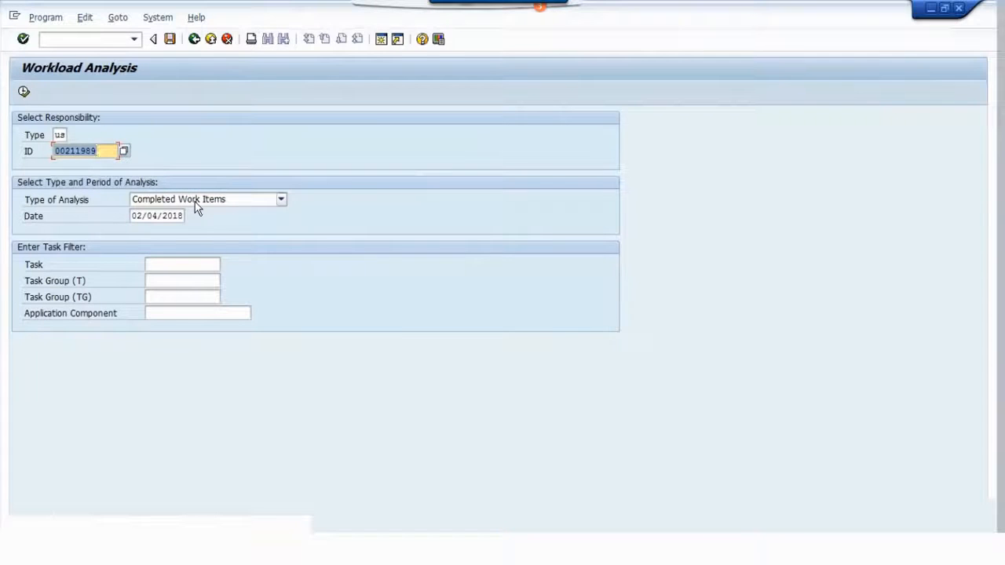
Step: Run the workload analysis with analysis type Work Items to Be Completed
click(281, 198)
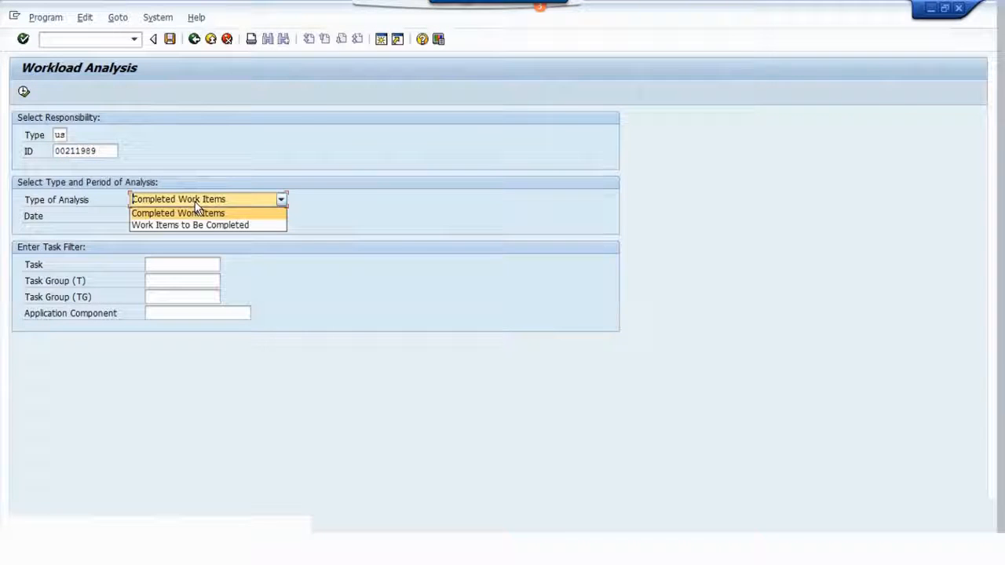
mouse_move(196, 226)
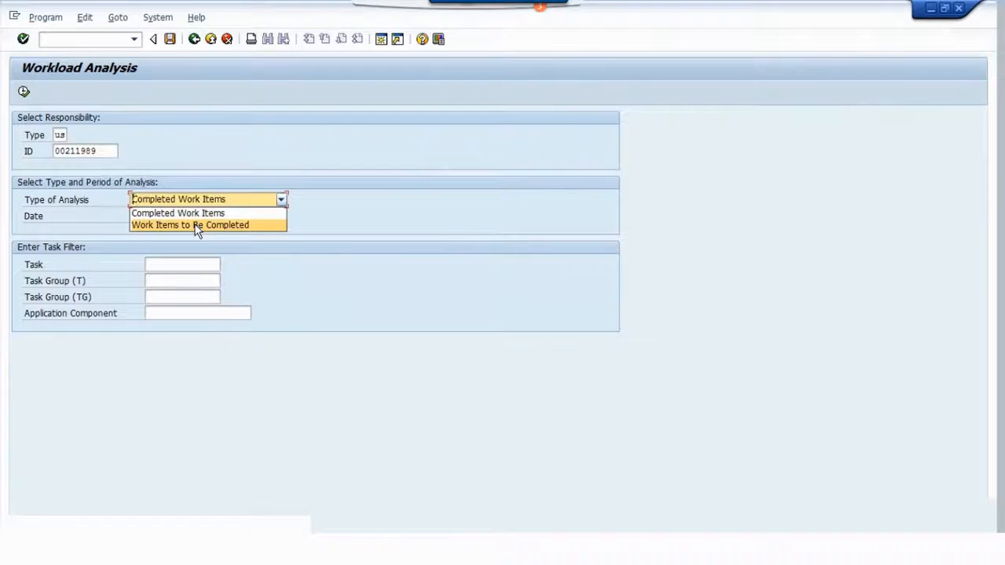
click(190, 224)
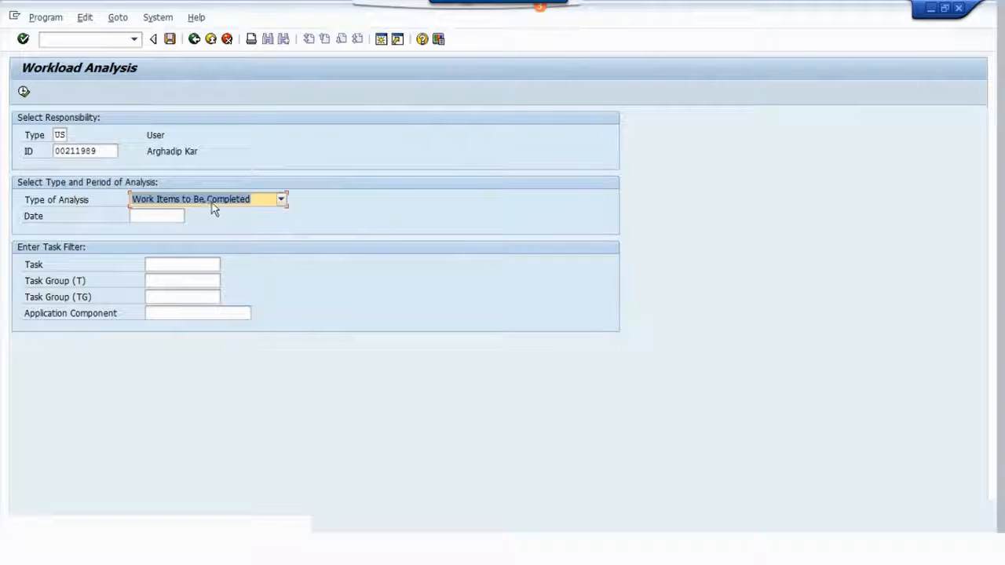
click(280, 198)
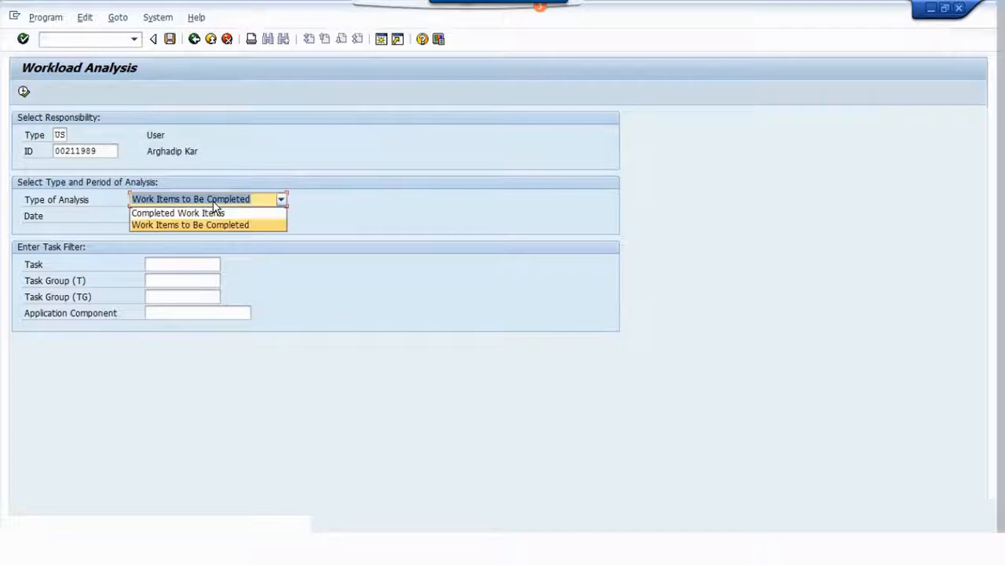
click(177, 212)
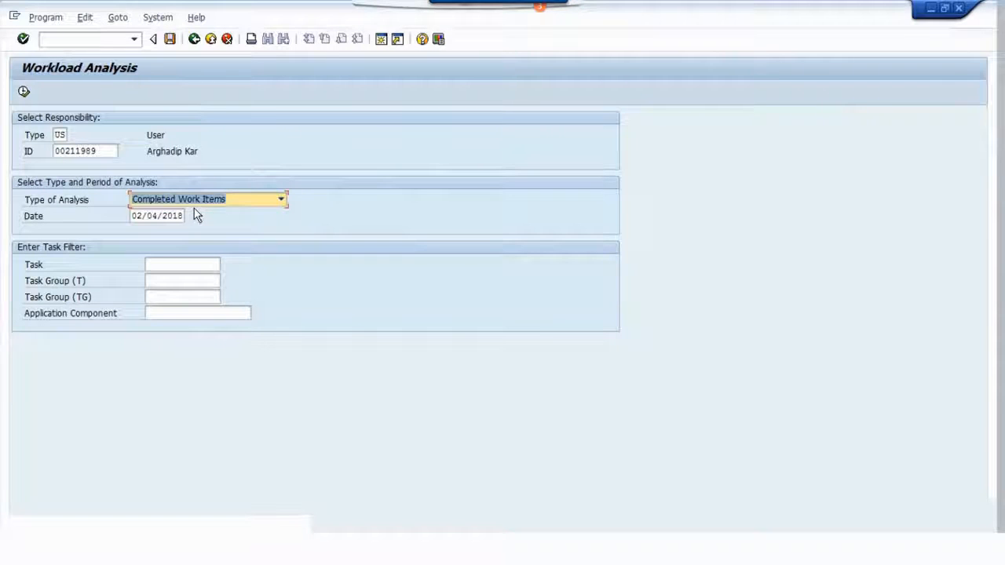
click(280, 199)
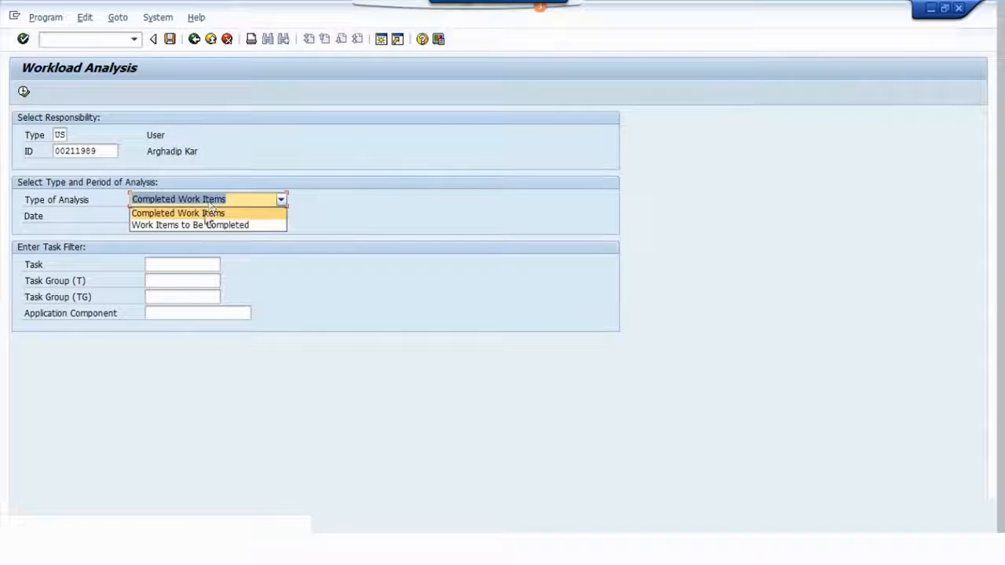
mouse_move(190, 225)
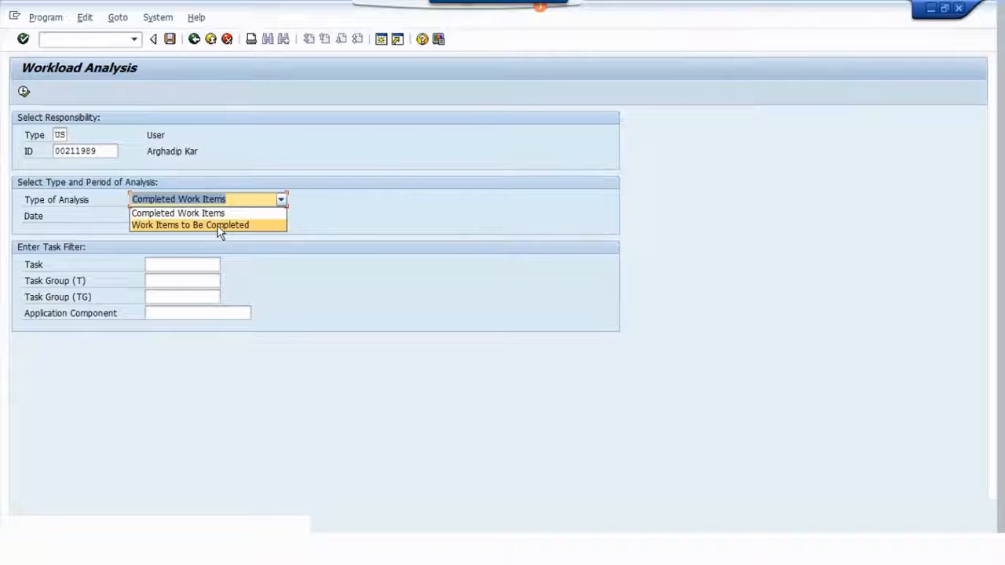
click(190, 224)
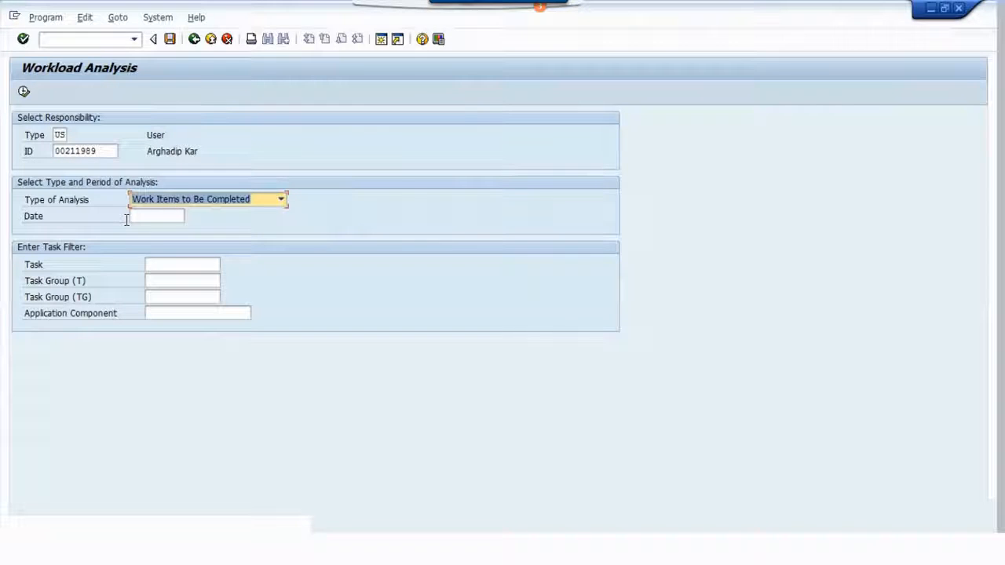
mouse_move(23, 92)
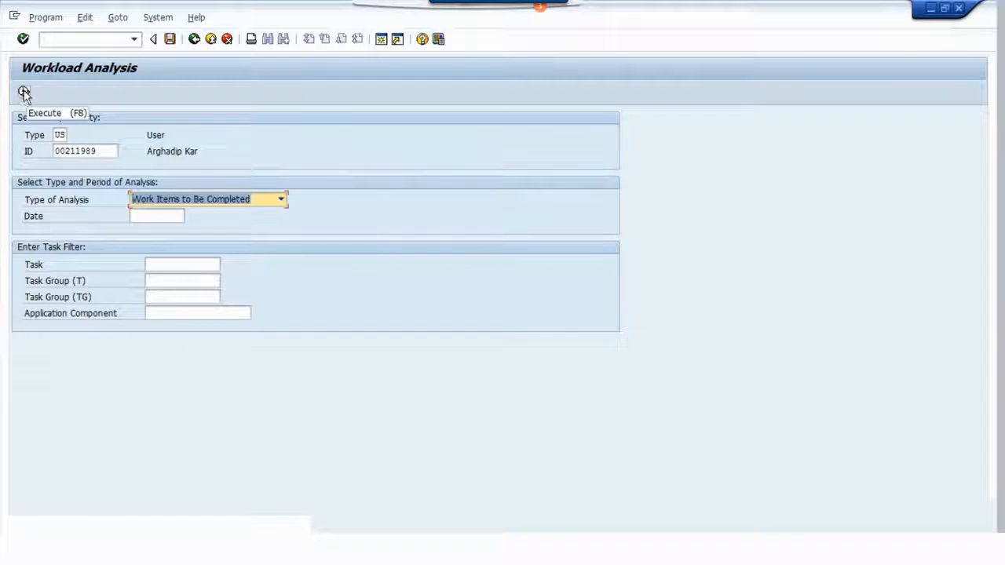
click(24, 92)
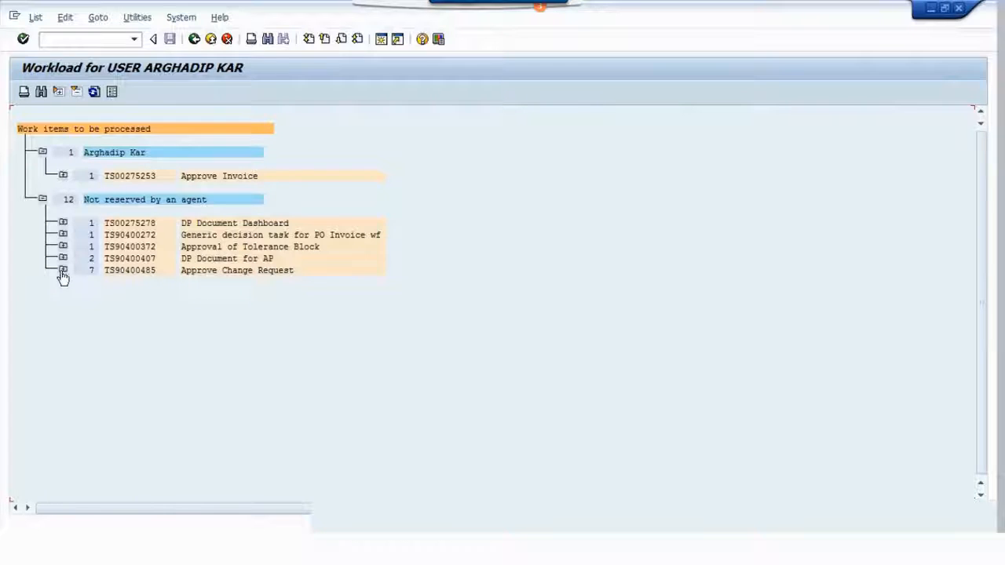
Step: Expand Approve Change Request to show its seven Ready work items
click(63, 270)
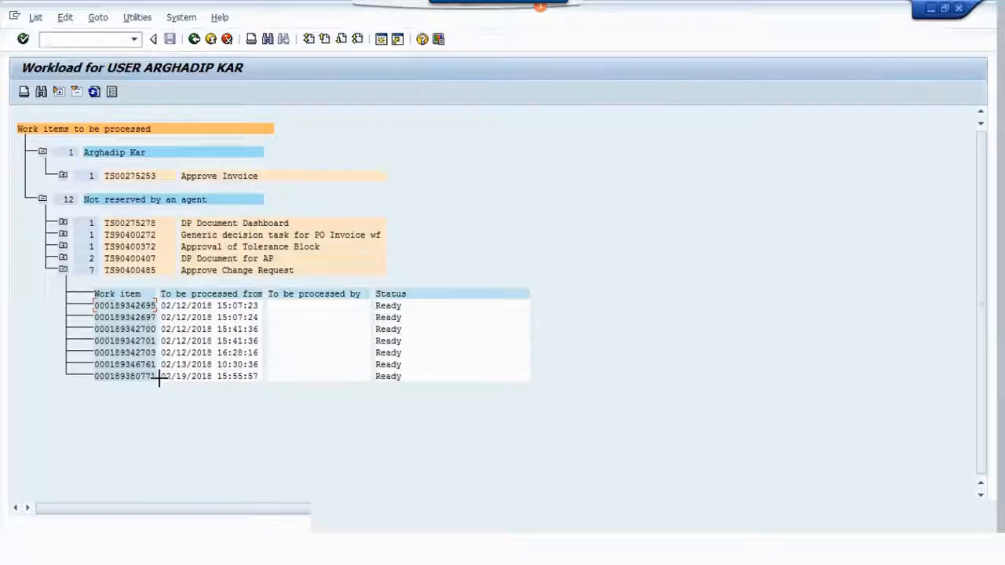
mouse_move(329, 114)
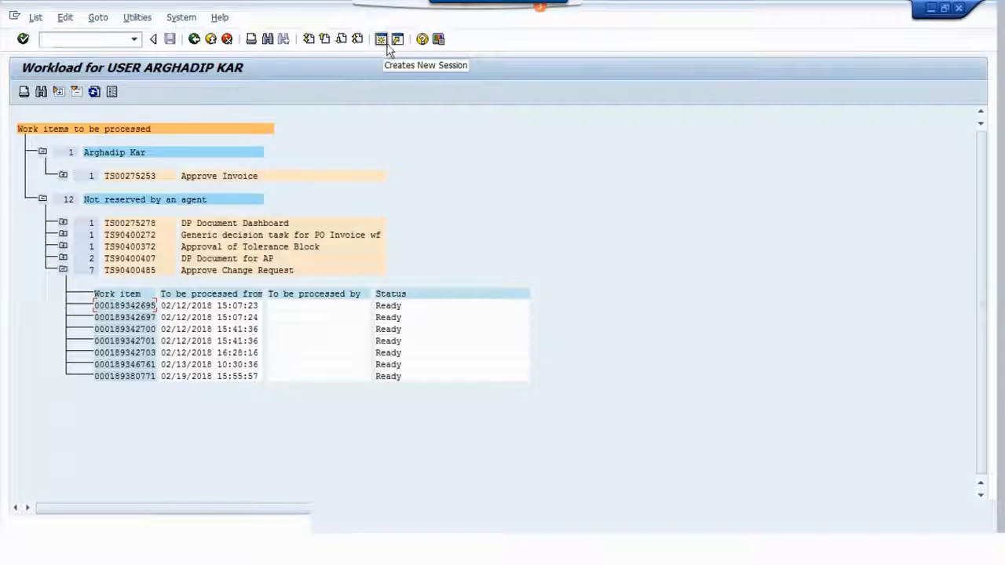
mouse_move(12, 18)
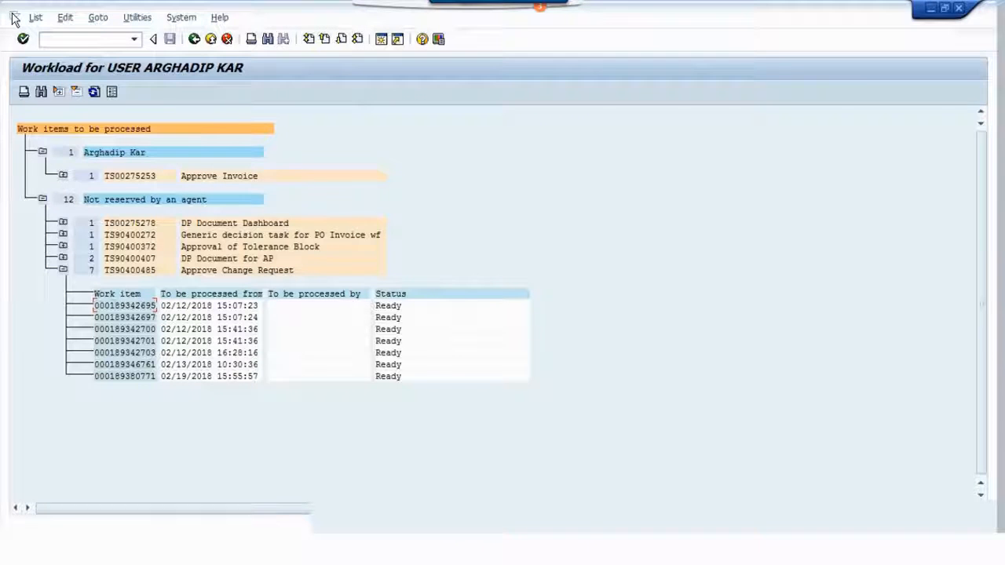
Step: Launch SWI5 Workload Analysis from the SAP Workflow Administration favorites
click(14, 14)
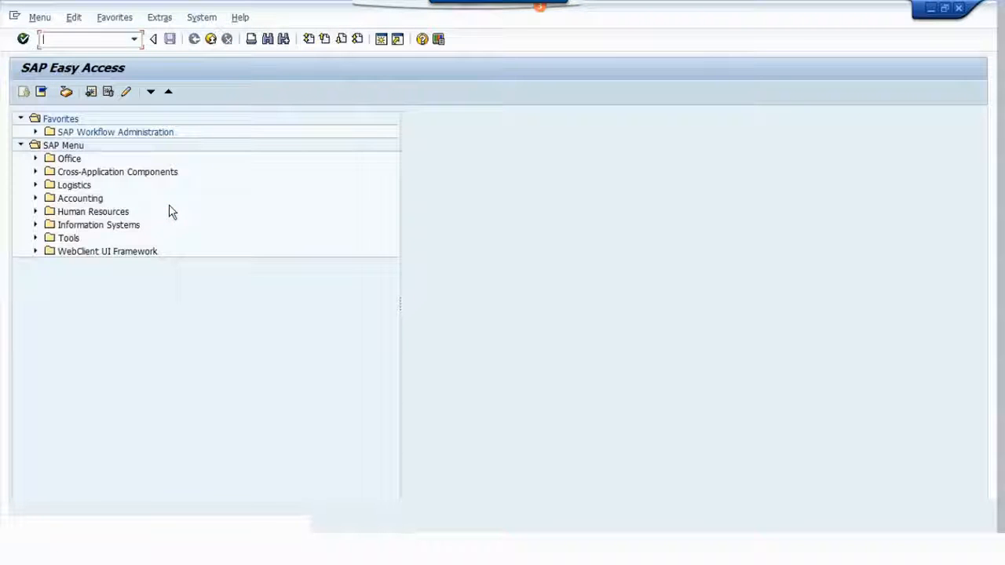
click(35, 132)
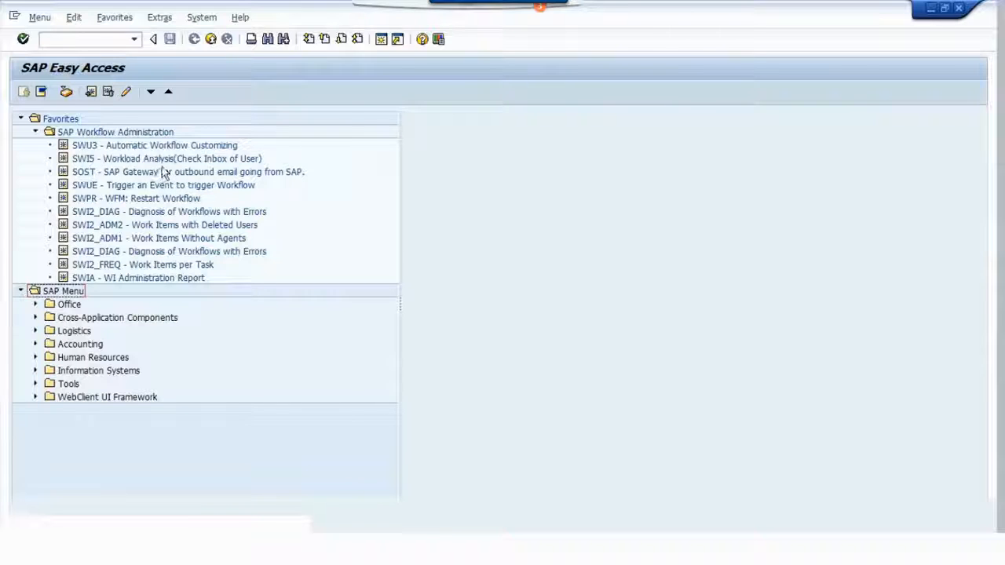
mouse_move(170, 162)
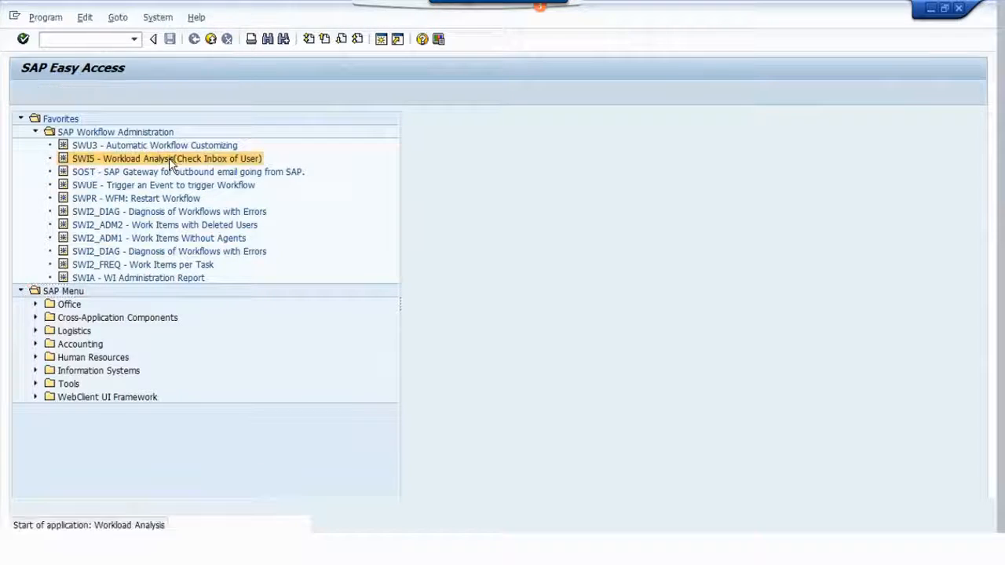
double_click(167, 158)
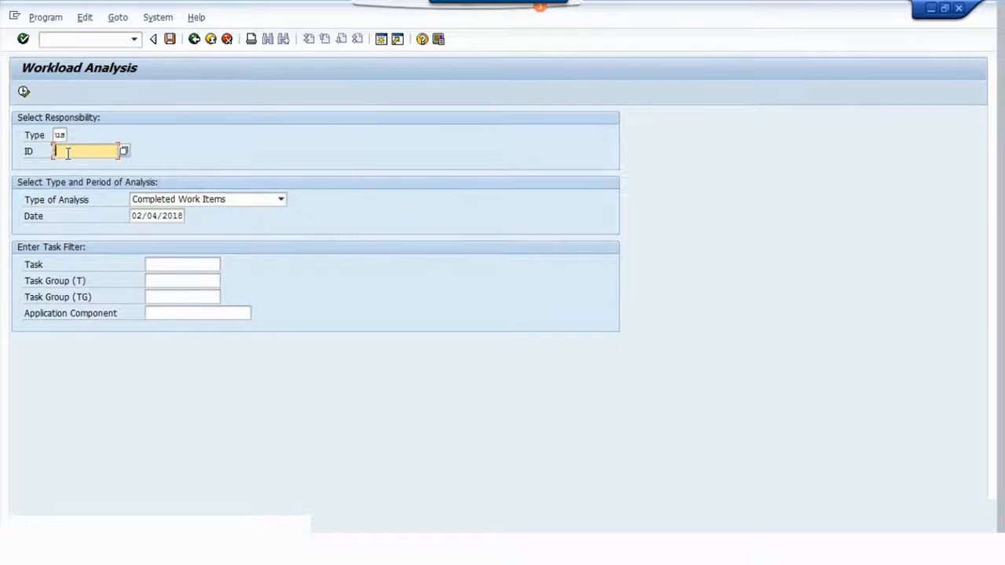
Step: Enter the test user's ID and choose the Work Items to Be Completed analysis
text(A)
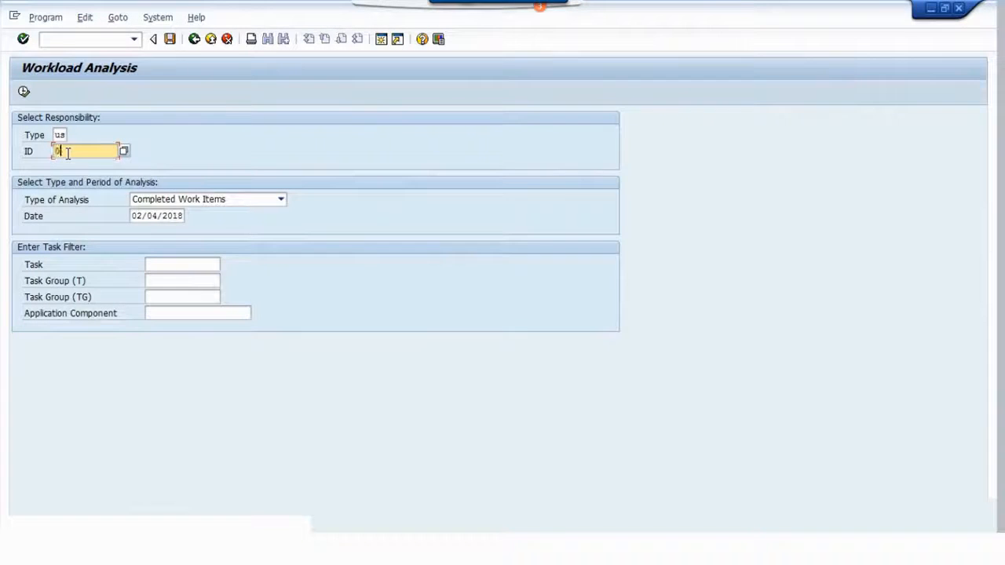
text(0021)
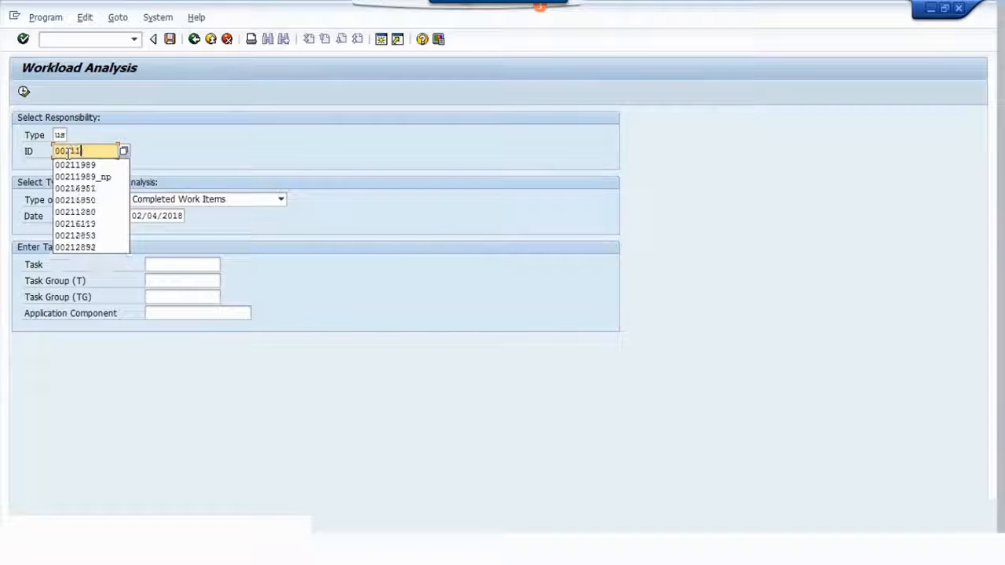
click(84, 175)
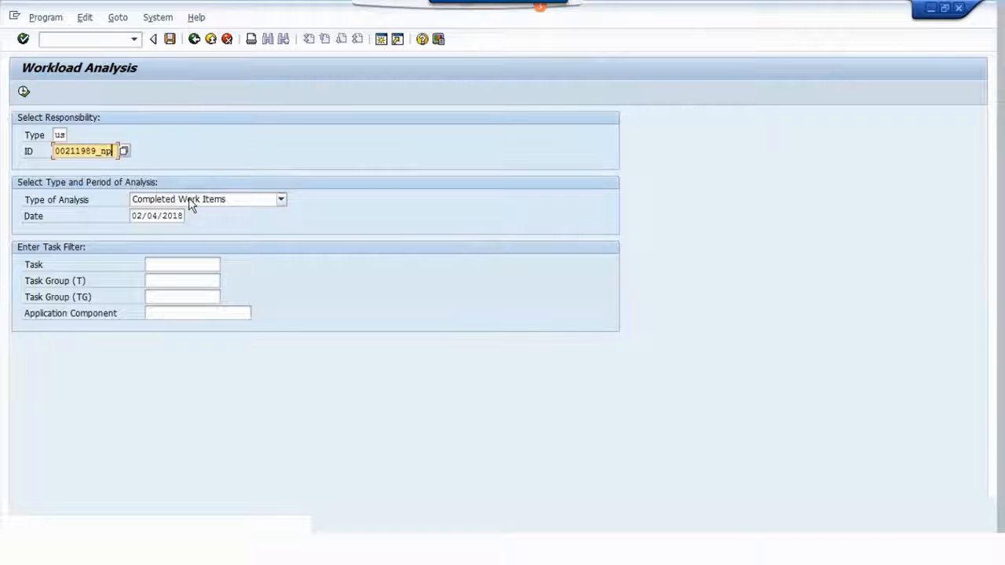
click(280, 198)
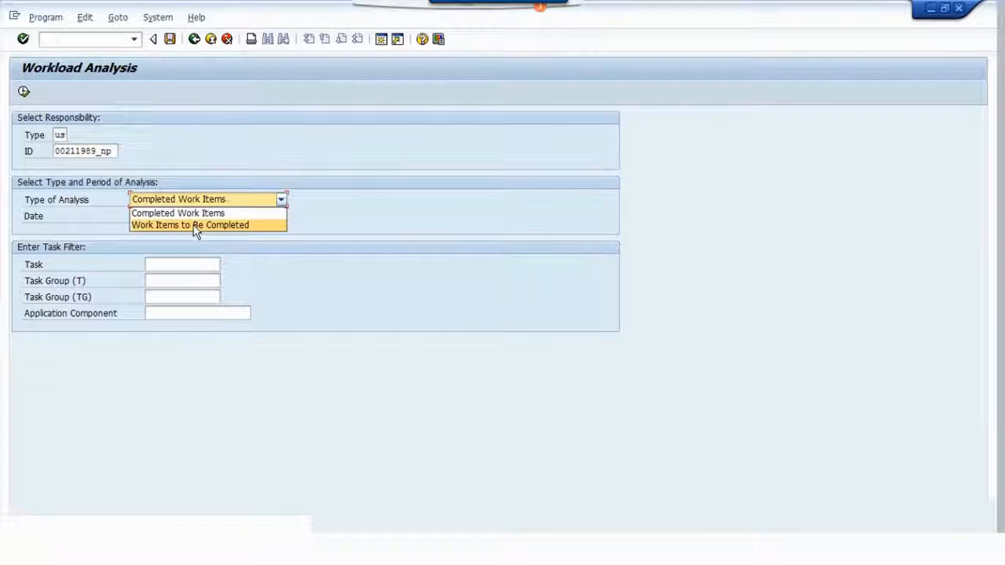
click(190, 224)
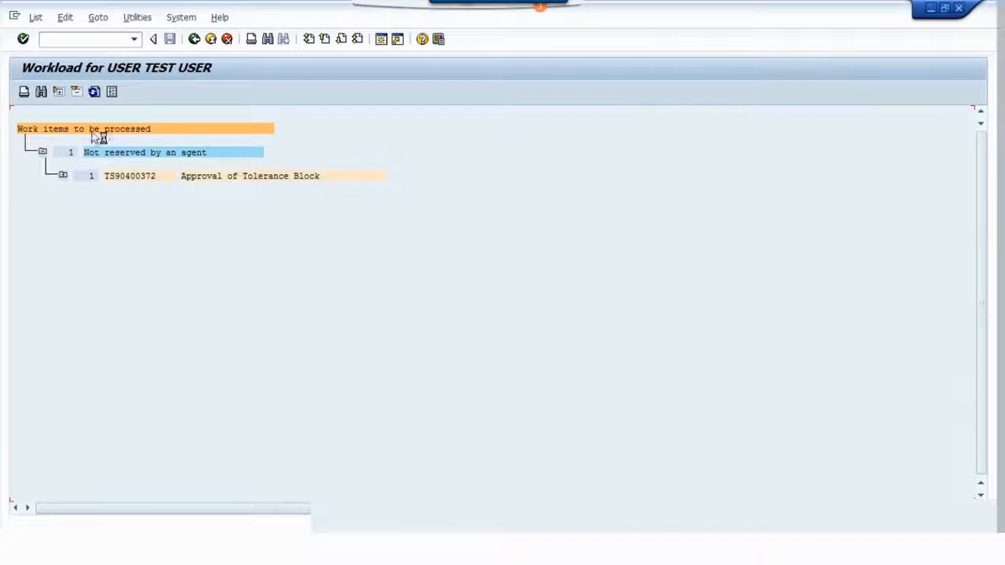
mouse_move(245, 179)
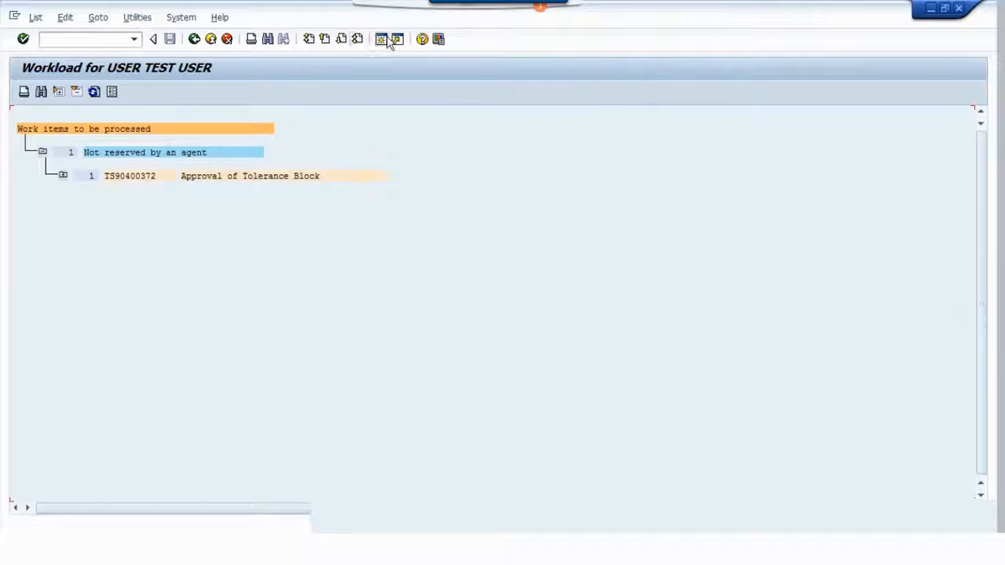
mouse_move(381, 39)
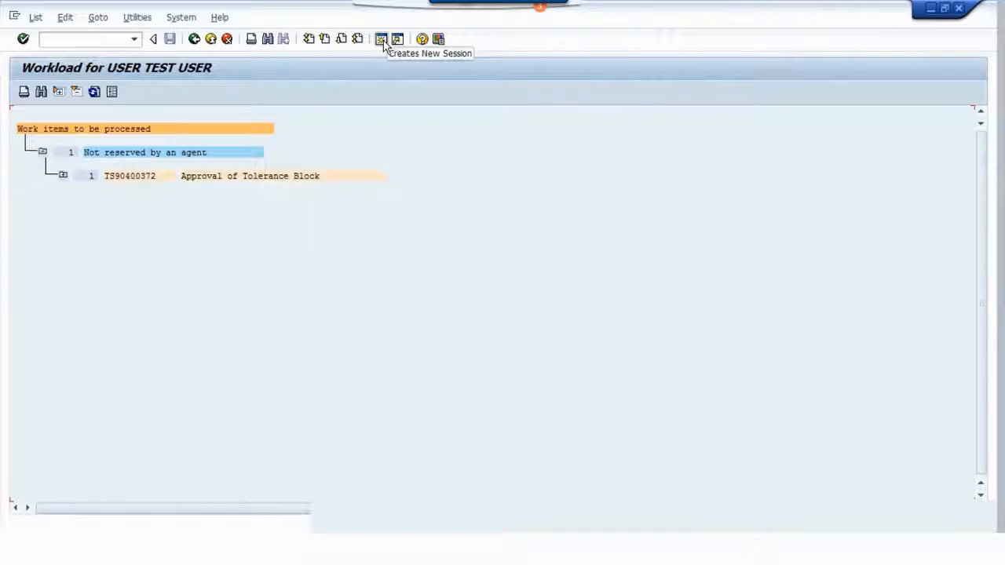
mouse_move(272, 179)
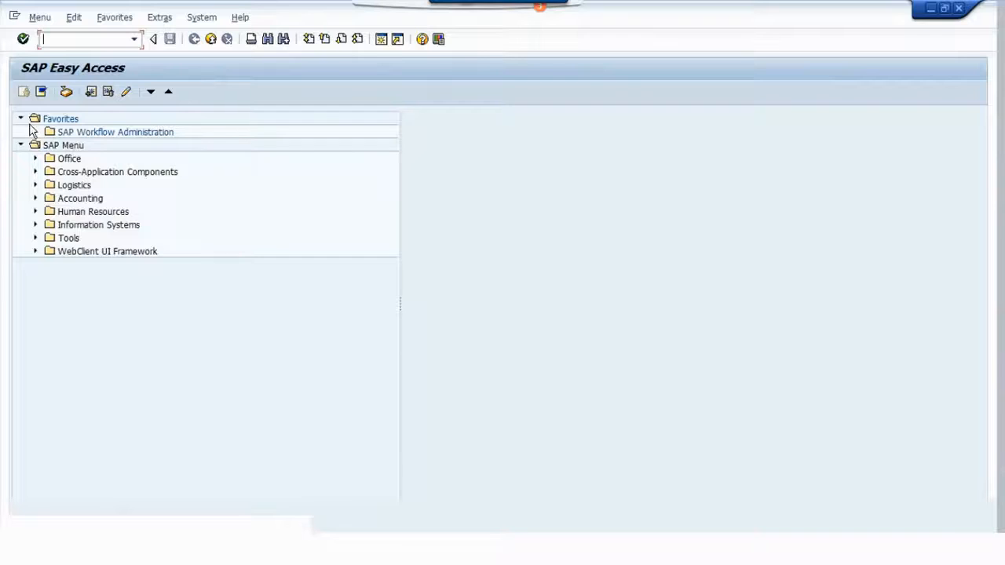
Step: Start the work item administration report from the SAP Workflow Administration favorites
click(35, 132)
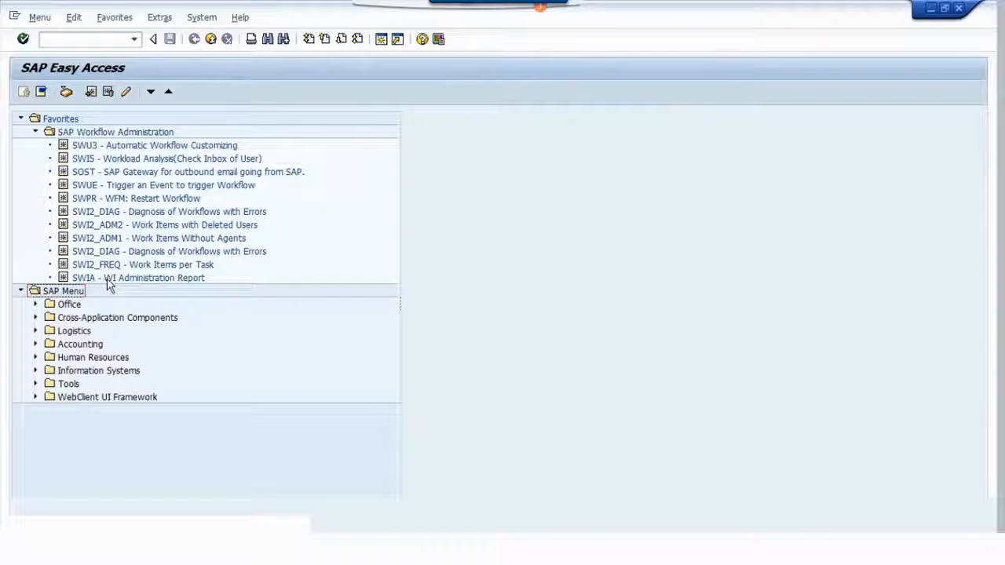
double_click(138, 277)
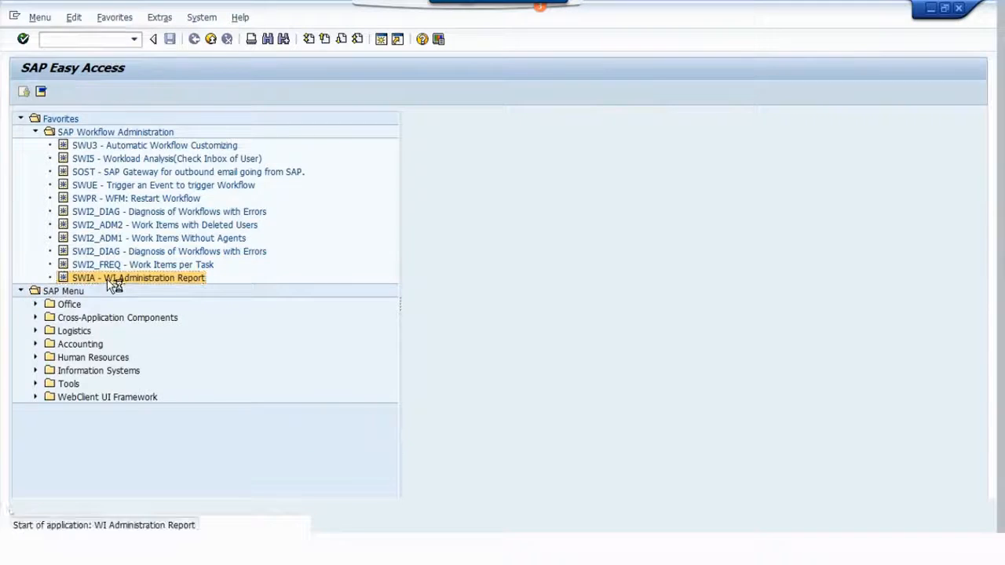
double_click(138, 277)
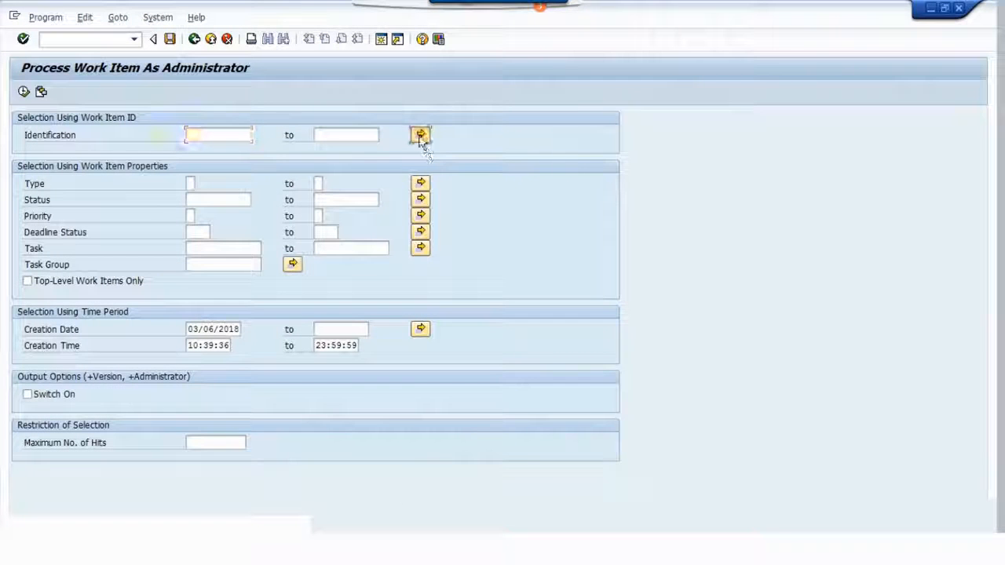
Step: Upload the seven copied work item IDs from clipboard into the ID multiple selection
click(420, 134)
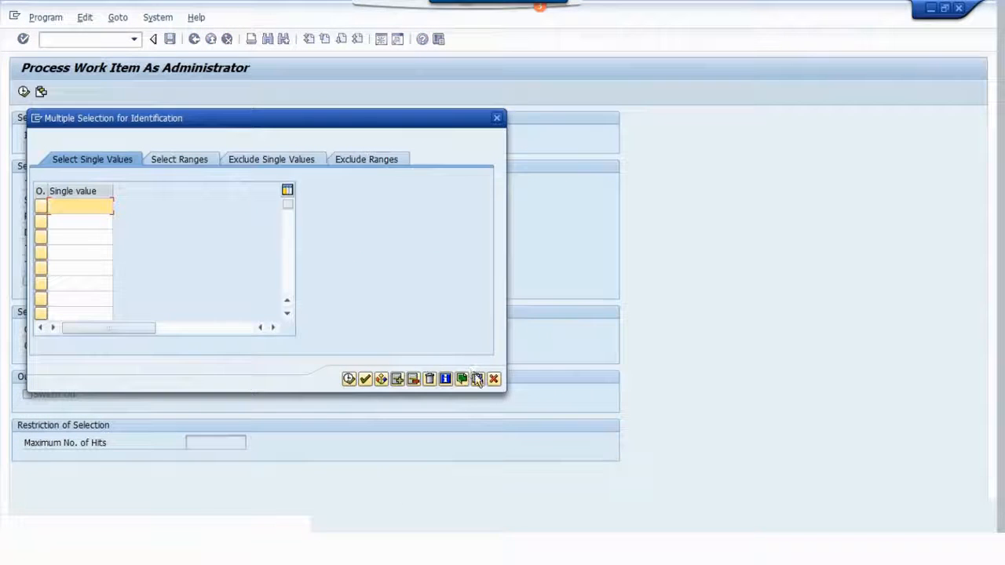
click(462, 379)
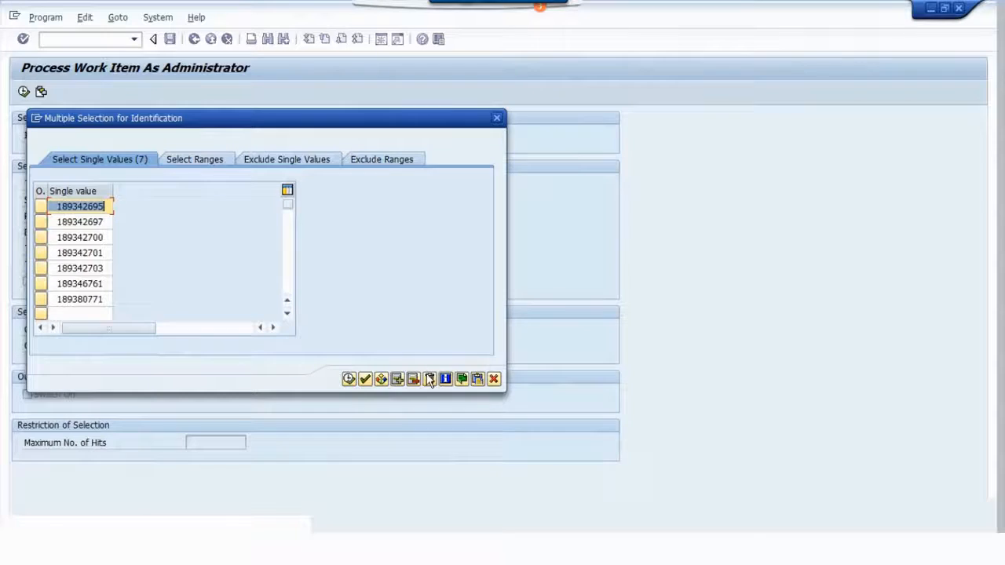
click(429, 379)
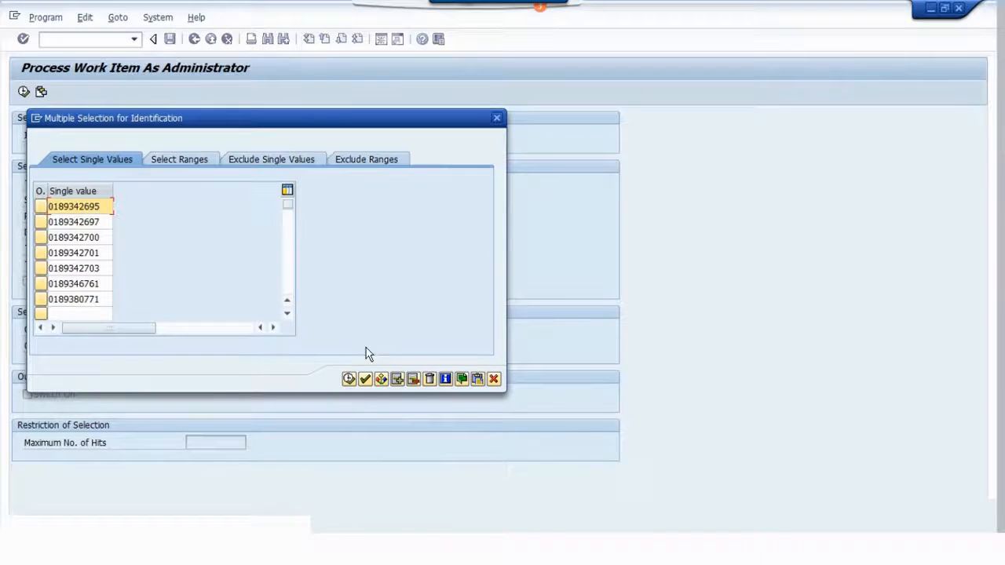
click(428, 379)
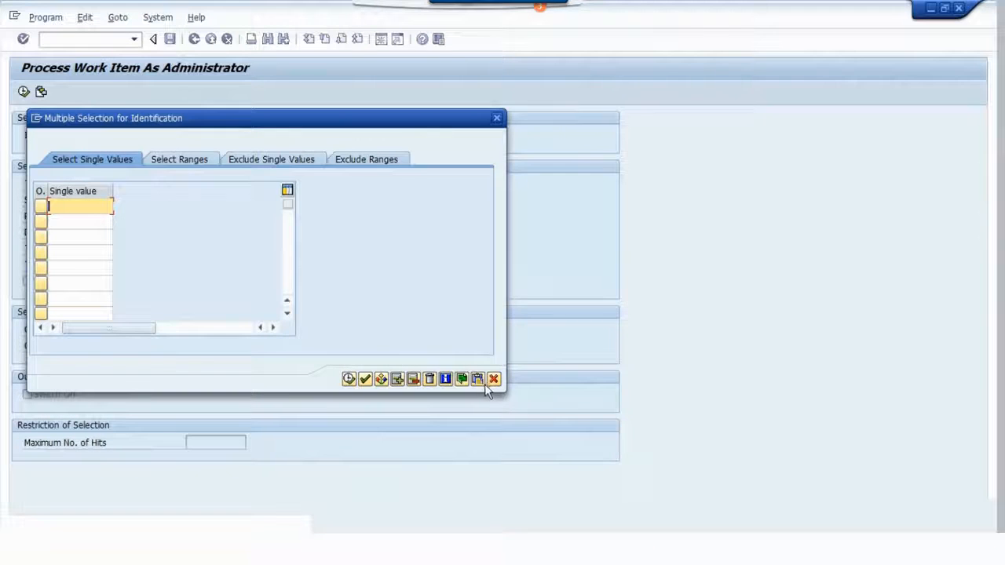
mouse_move(477, 379)
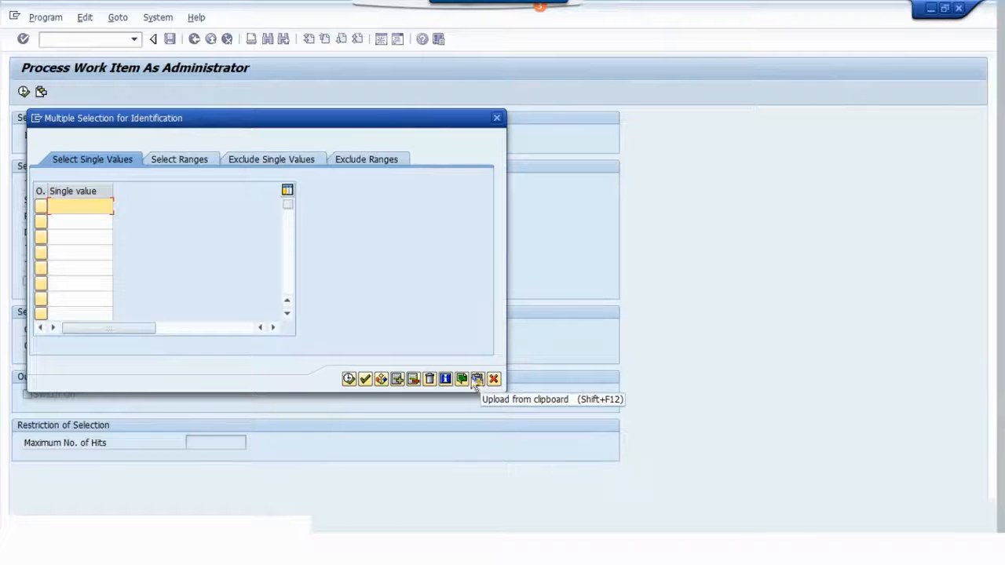
click(476, 378)
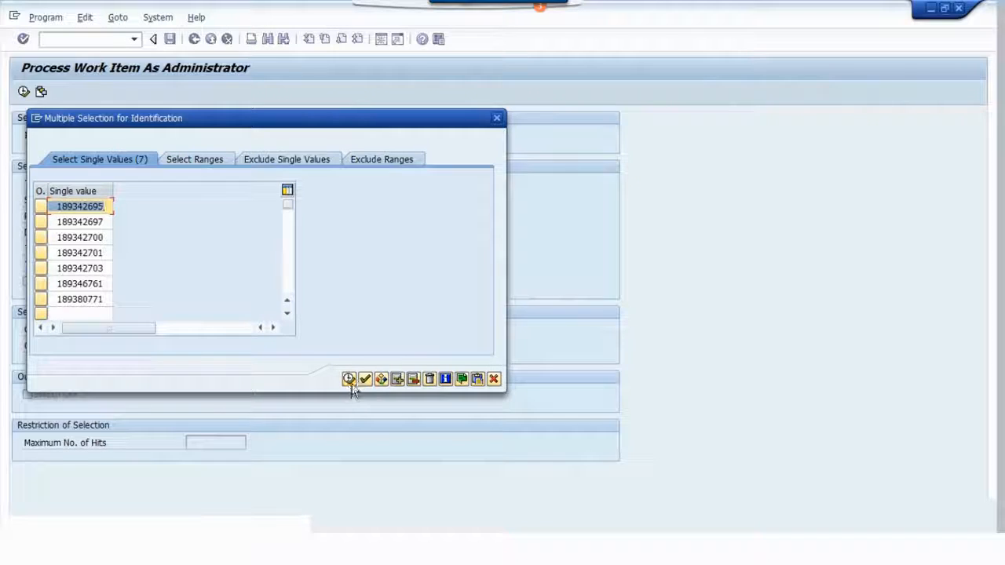
click(364, 380)
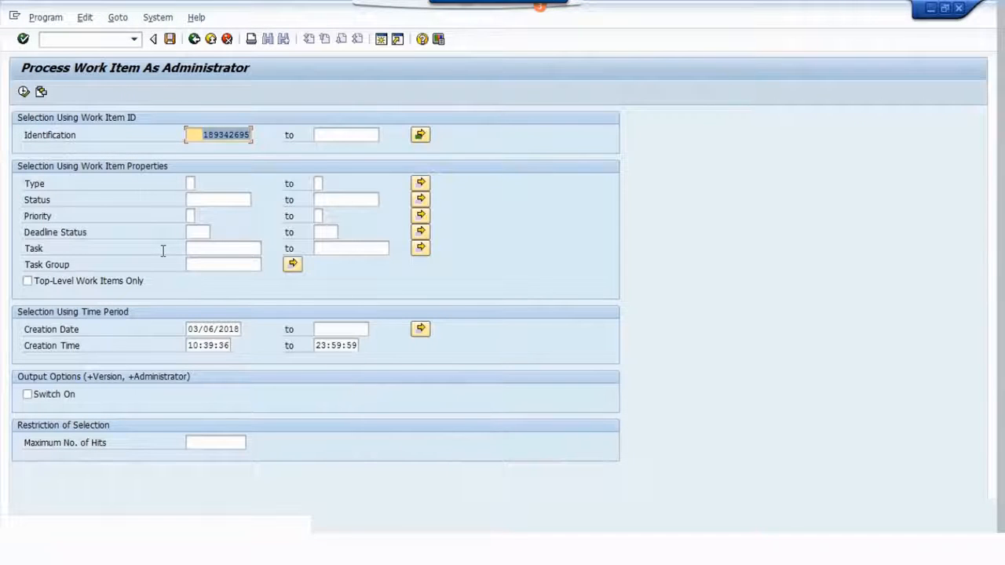
mouse_move(23, 91)
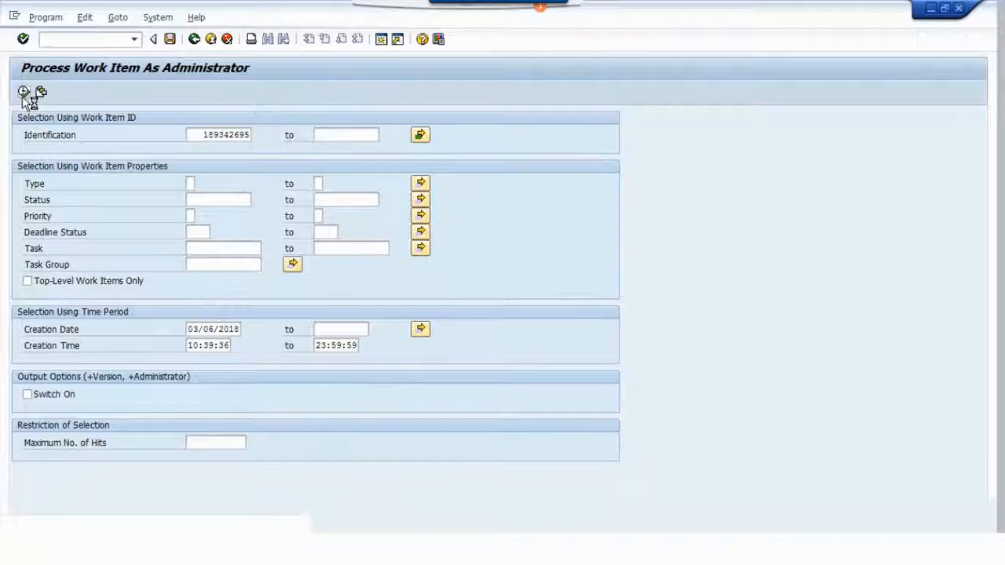
Step: Execute the selection to list the seven Ready work items without a processor
click(22, 92)
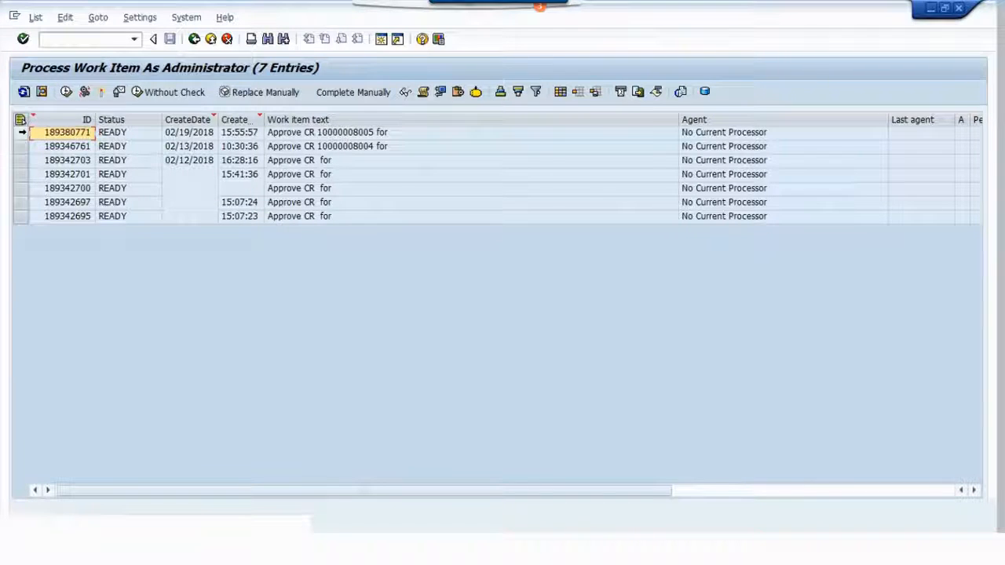
Step: Select all seven Approve CR work items and forward them to a new agent
click(20, 132)
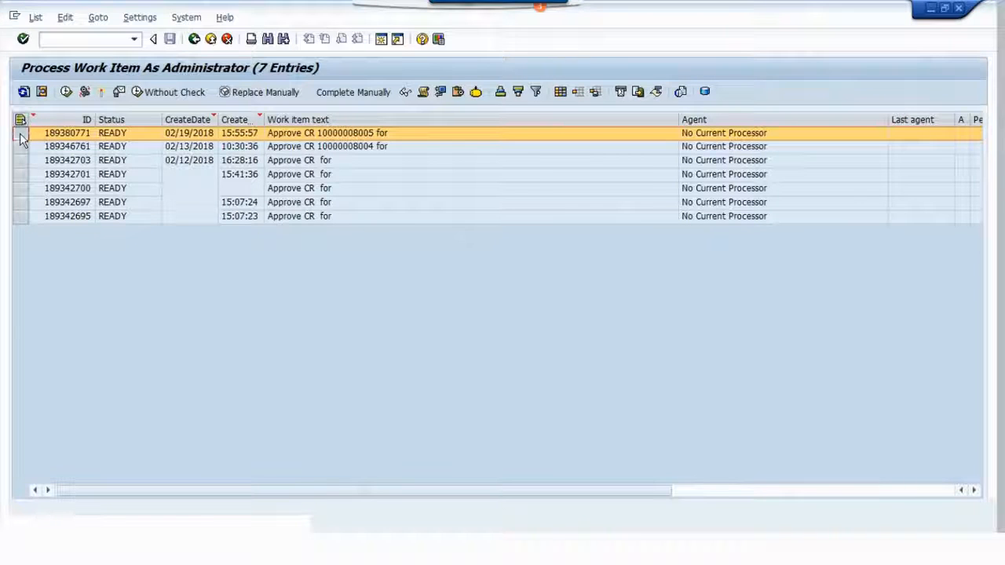
click(20, 120)
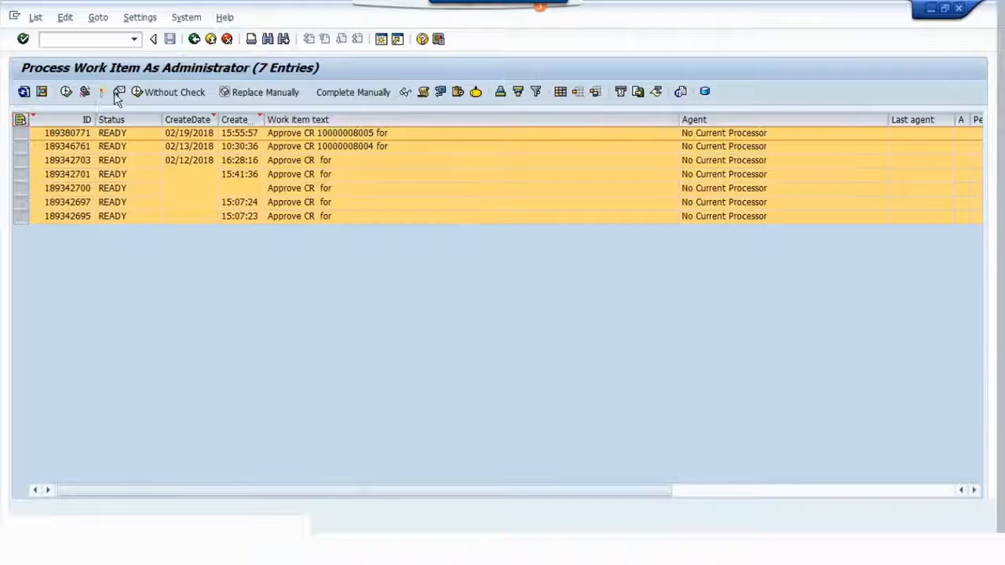
mouse_move(117, 91)
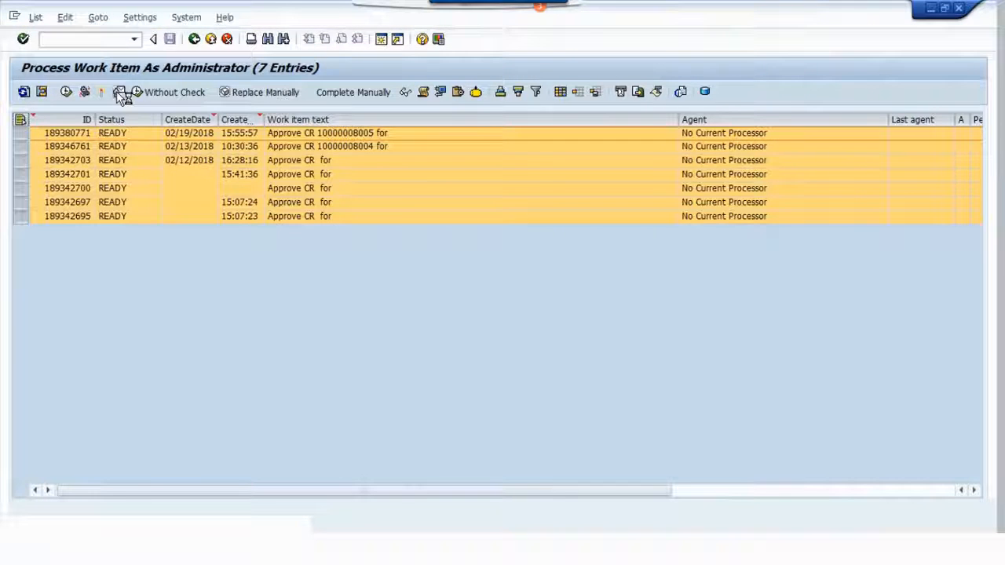
click(120, 92)
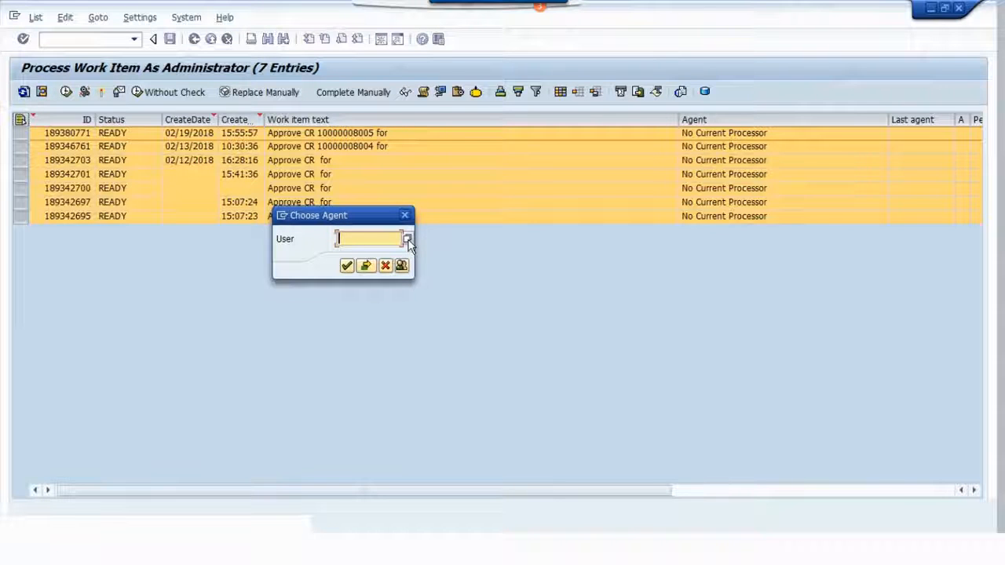
click(408, 239)
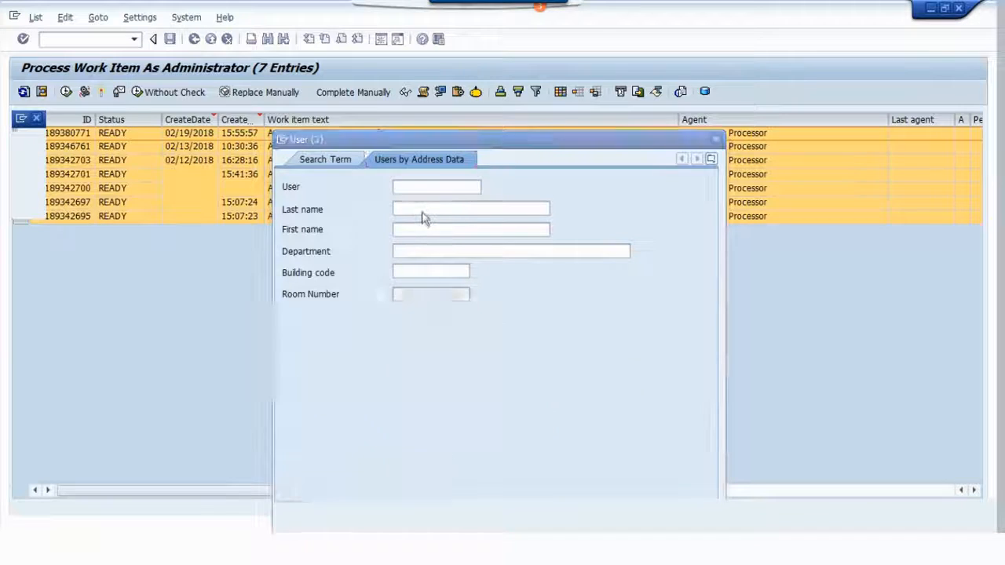
text(use)
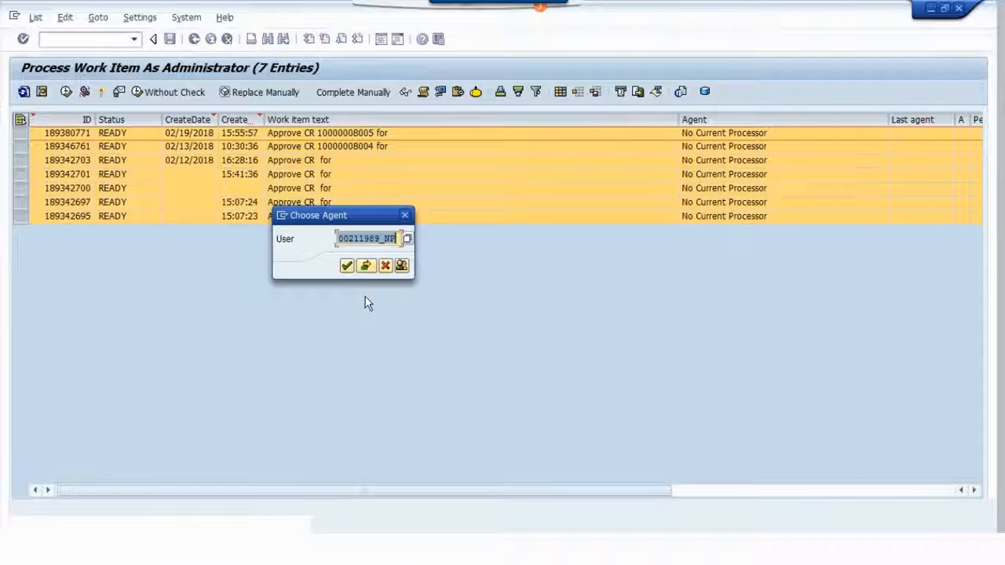
mouse_move(347, 266)
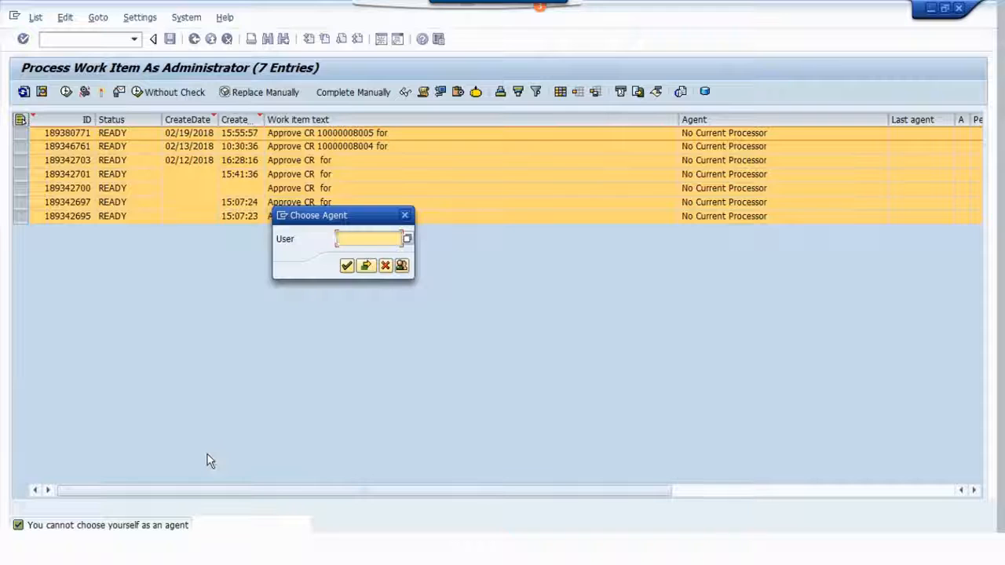
click(365, 239)
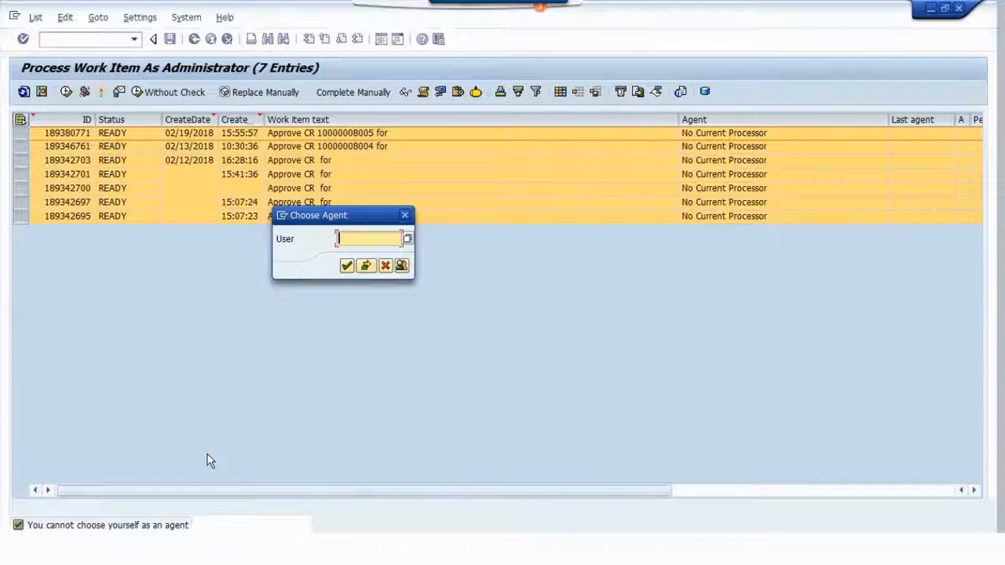
mouse_move(424, 298)
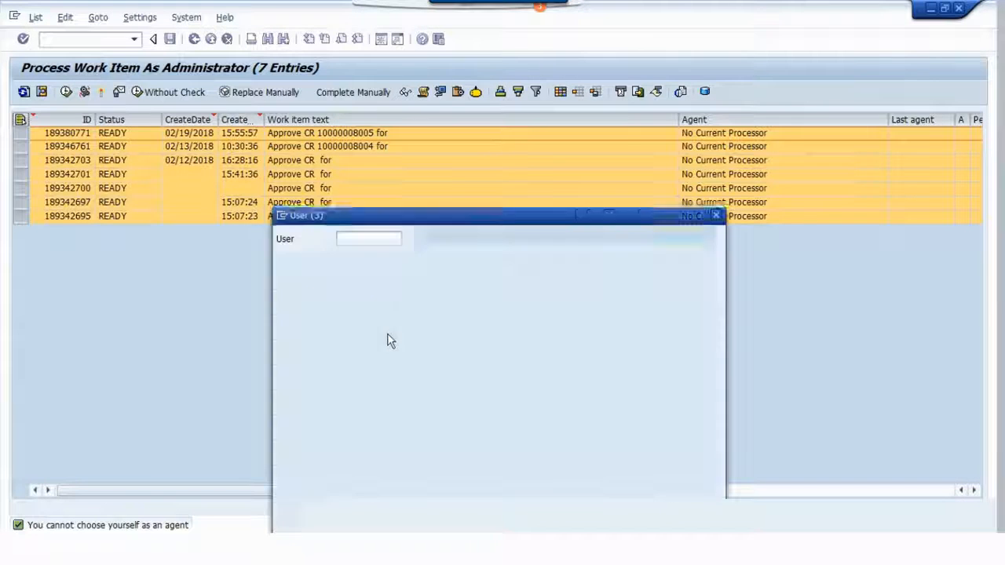
Step: Search agent users by last name 'lec' via Users by Address Data
click(419, 159)
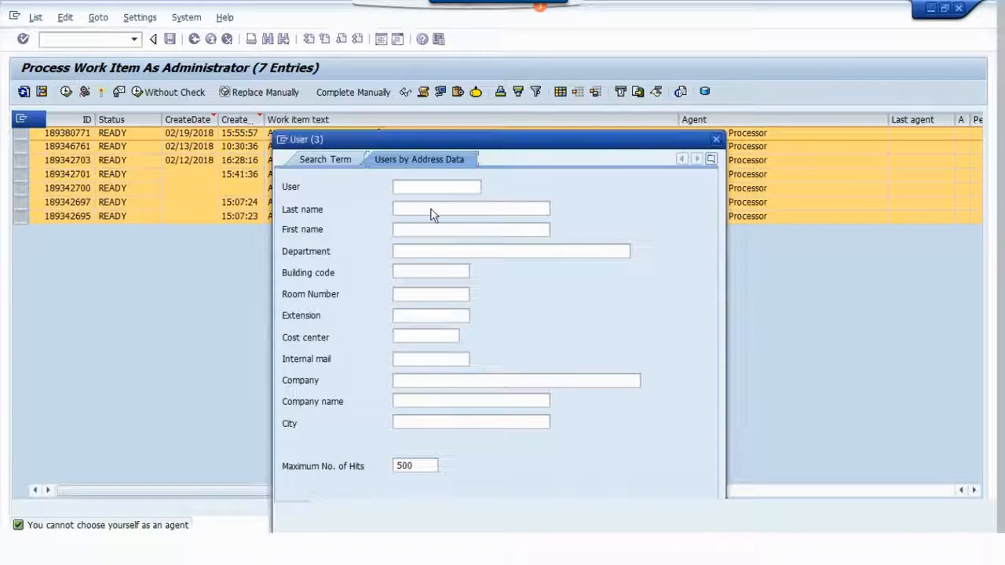
click(471, 209)
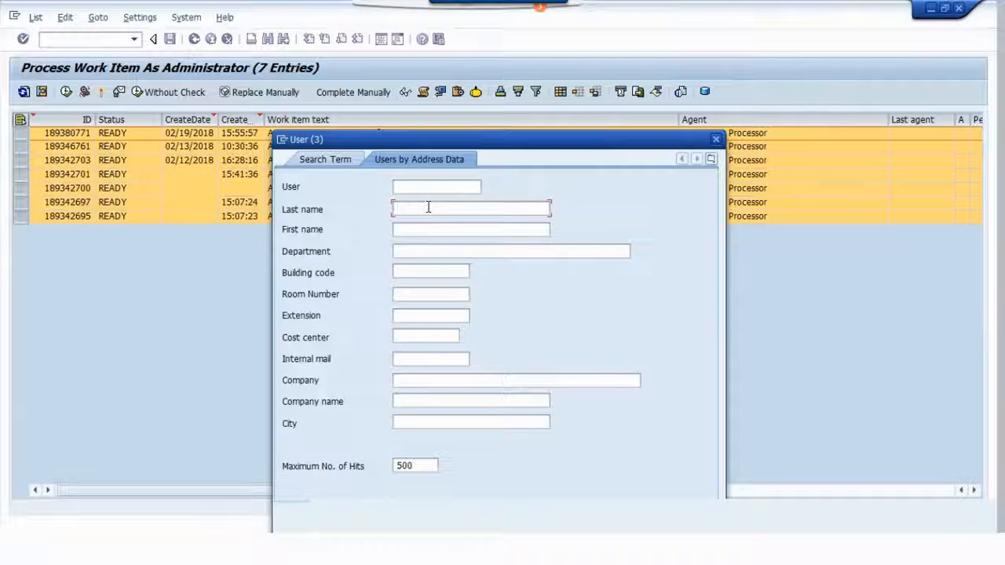
text(lec)
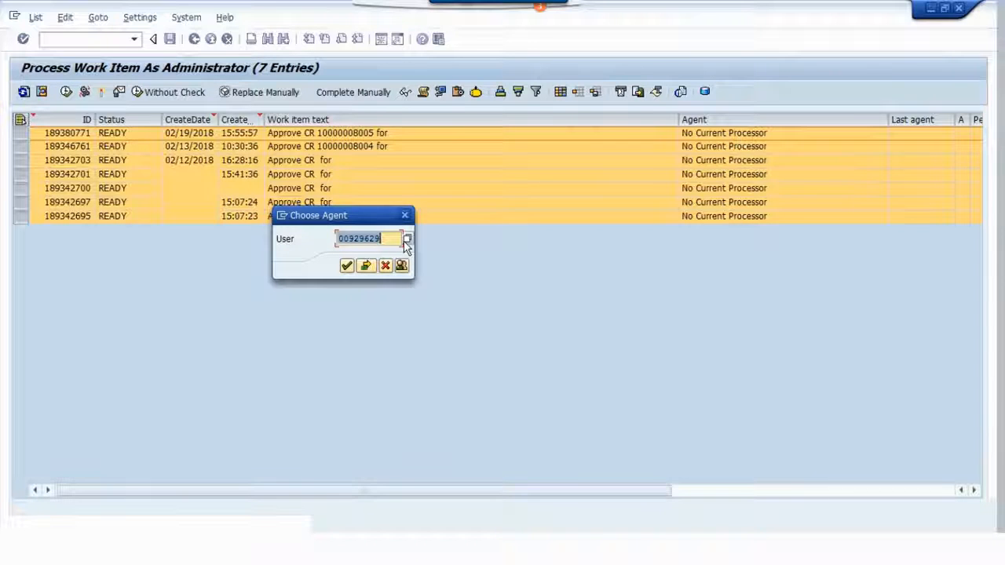
click(406, 238)
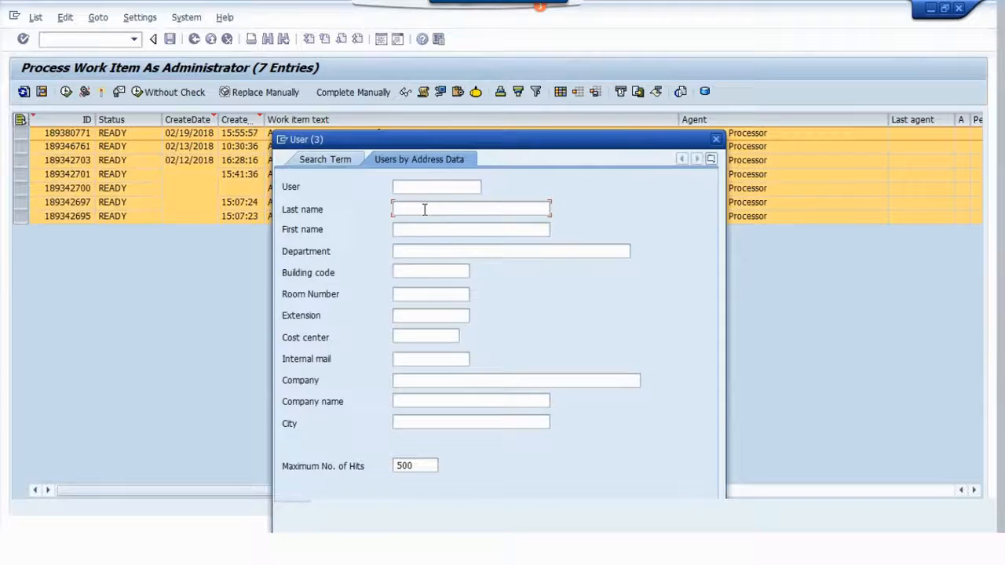
key(Enter)
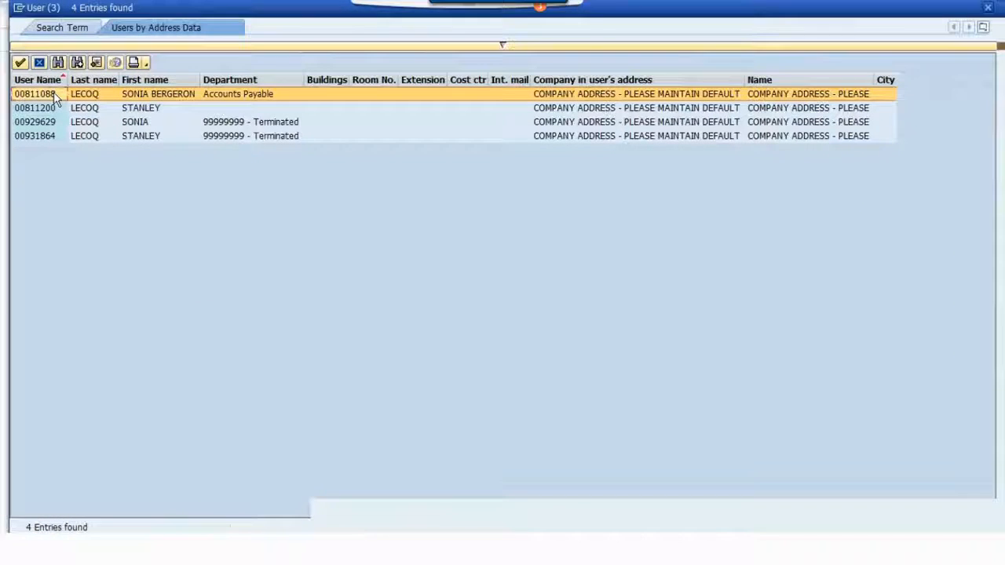
Step: Take the Accounts Payable user as forwarding agent and close the unrelated workload screen
double_click(33, 93)
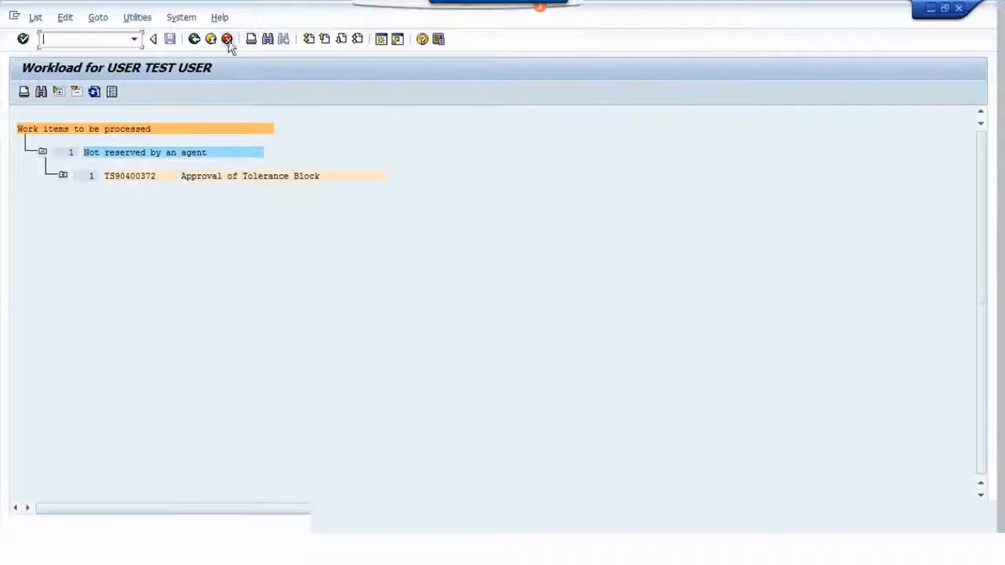
click(227, 39)
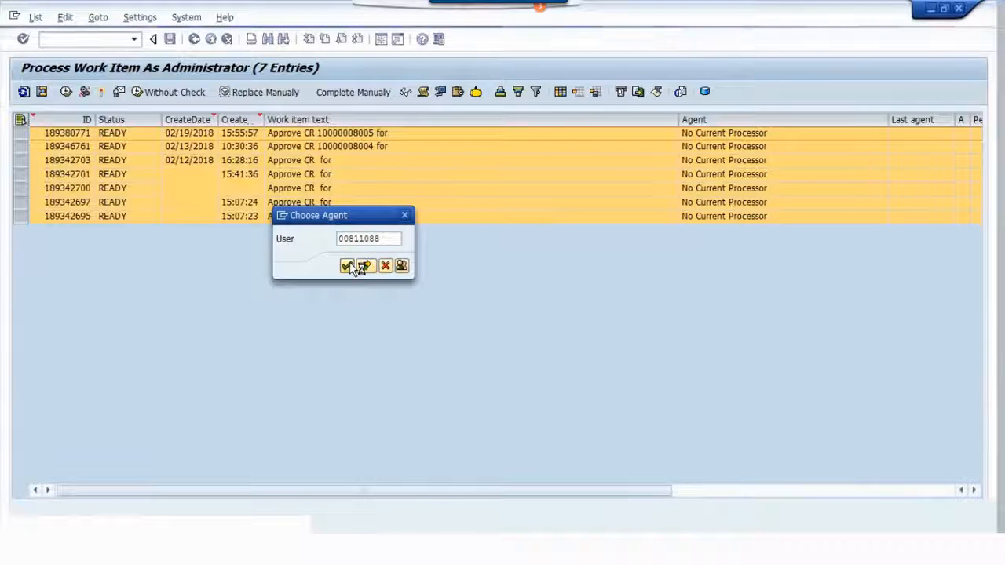
click(347, 265)
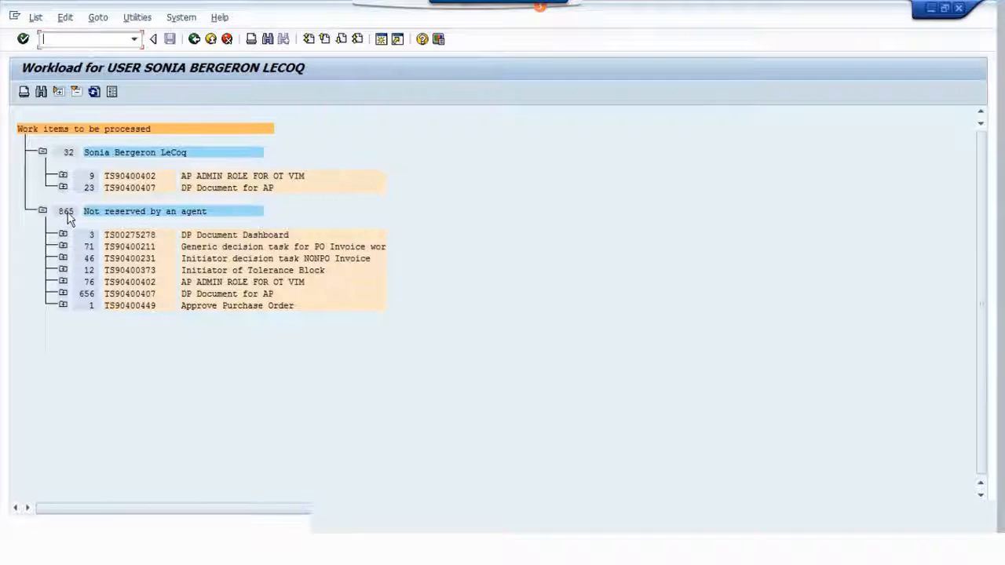
mouse_move(94, 92)
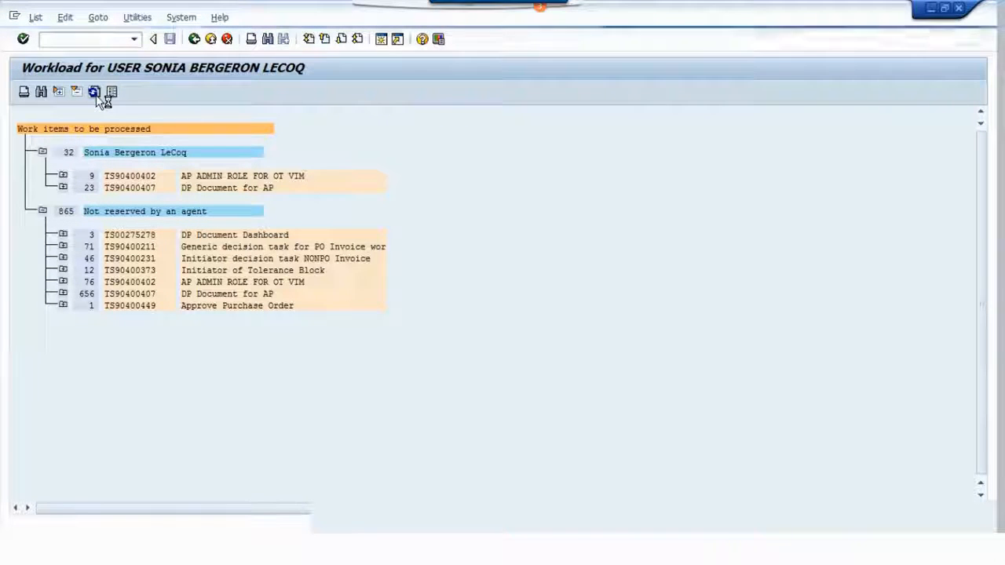
Step: Refresh the workload, expand the seven Approve Change Request items, and switch to the other user's workload window
click(93, 91)
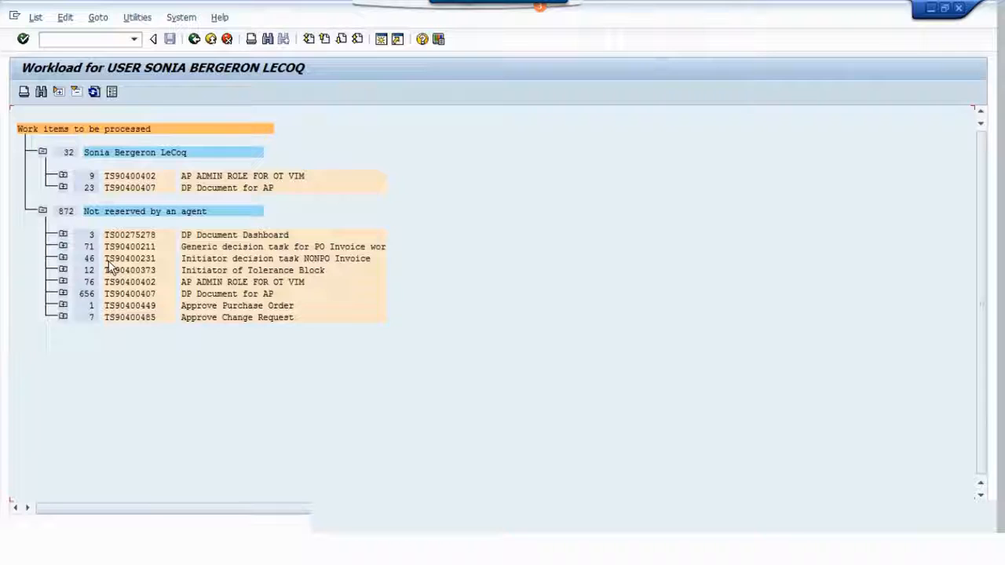
click(63, 317)
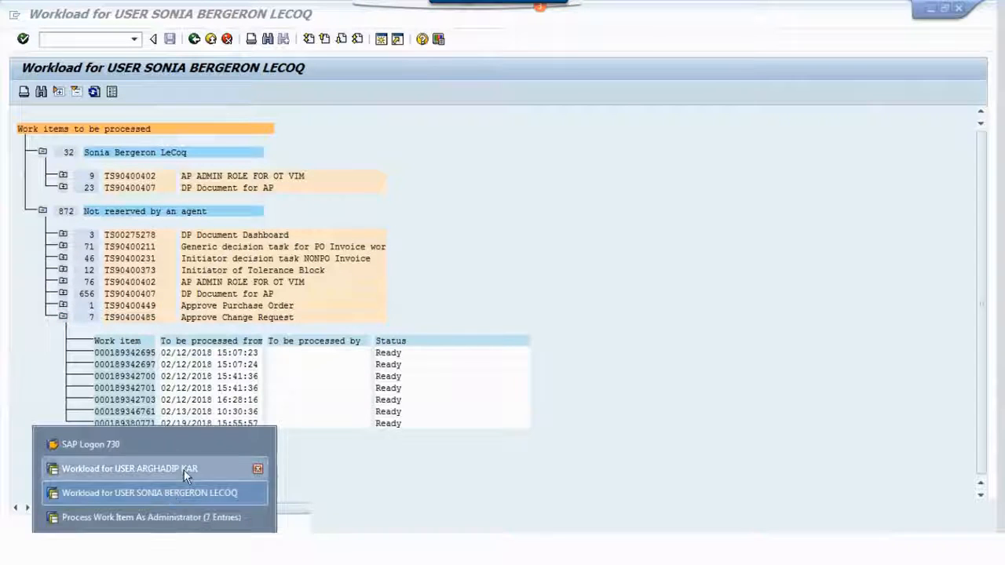
click(129, 468)
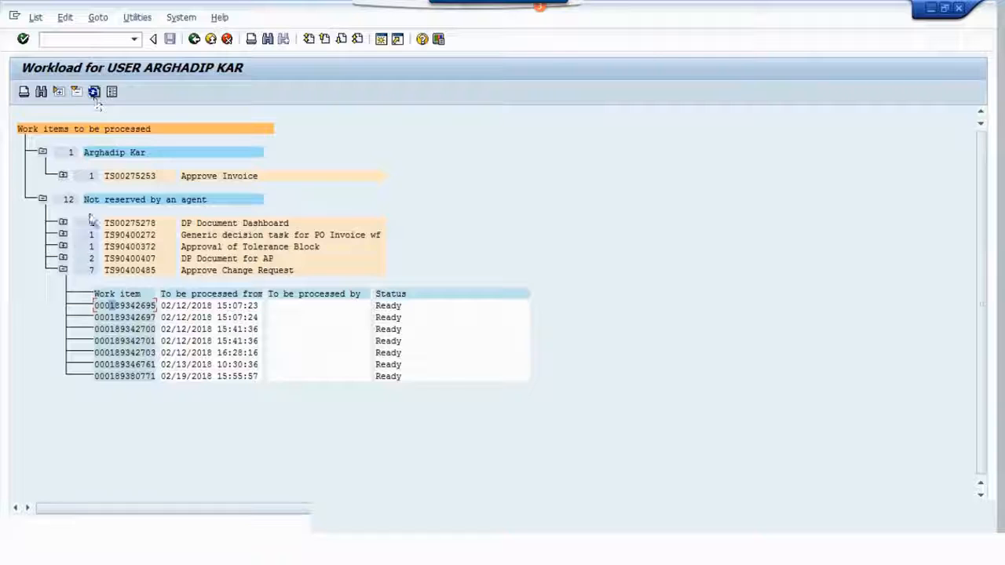